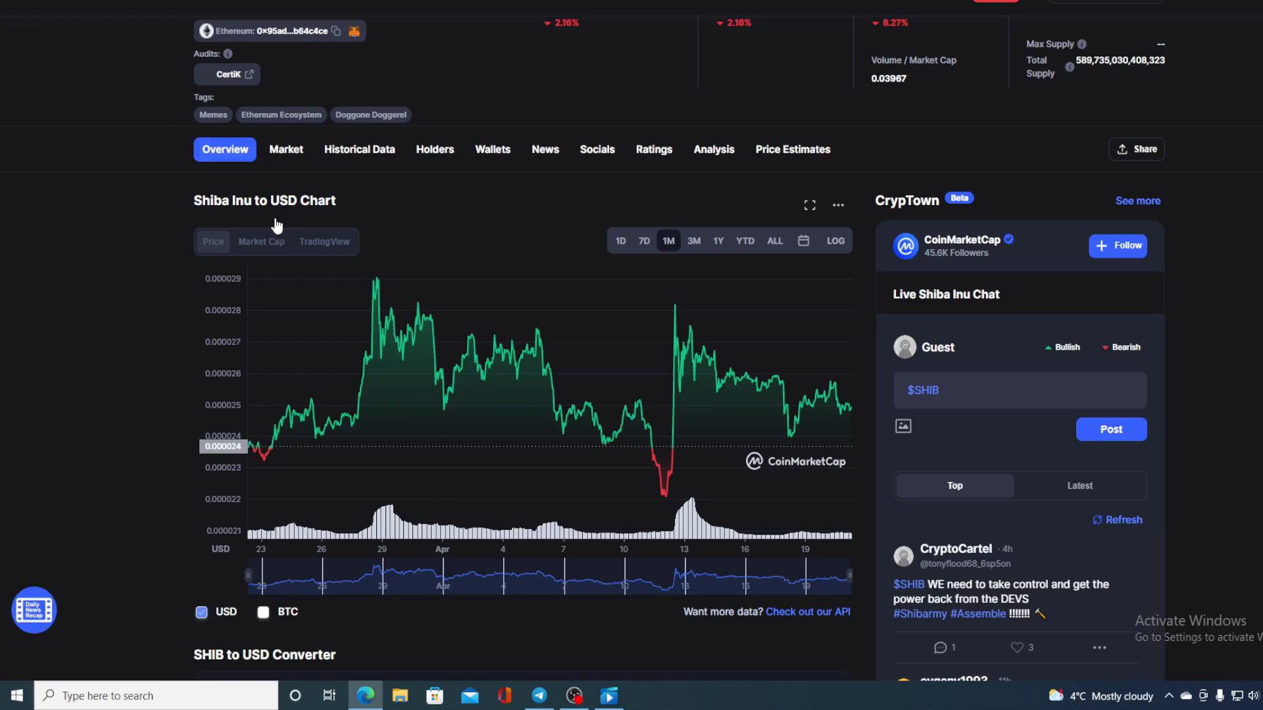
pyautogui.moveTo(878, 345)
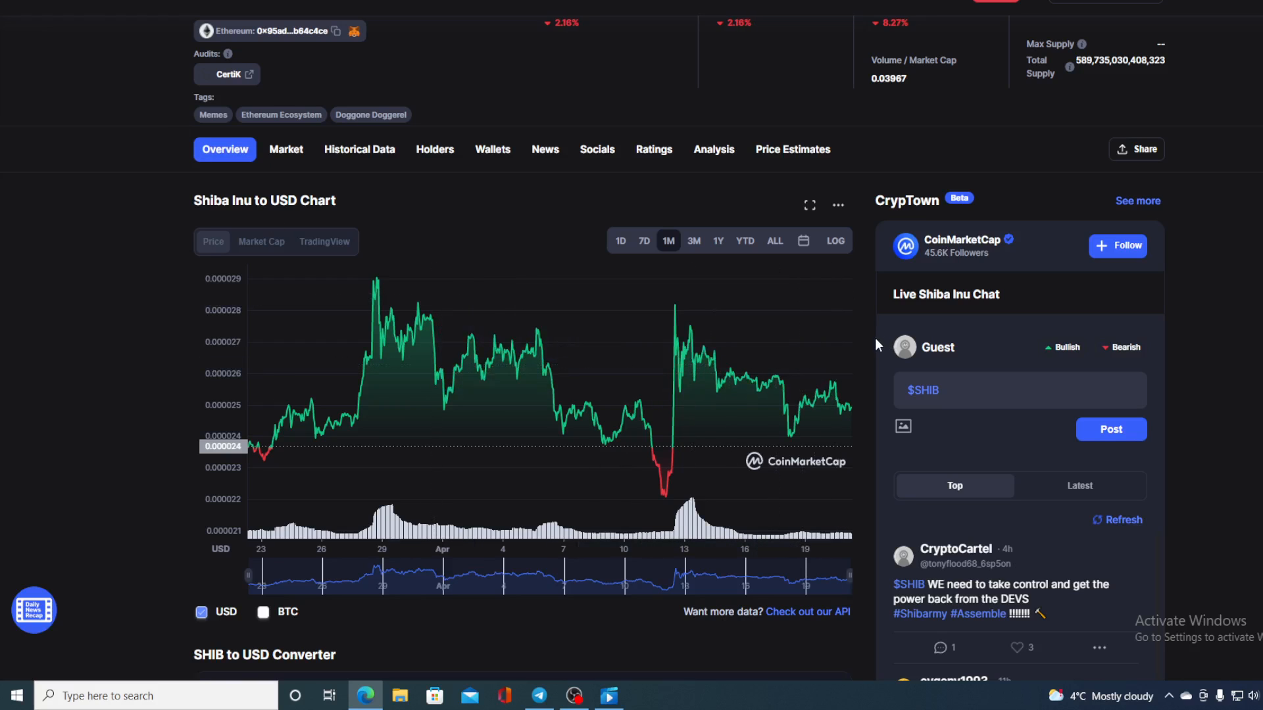
# Switch the Shiba Inu chart to the 1D range and scroll to check prices
pyautogui.click(620, 241)
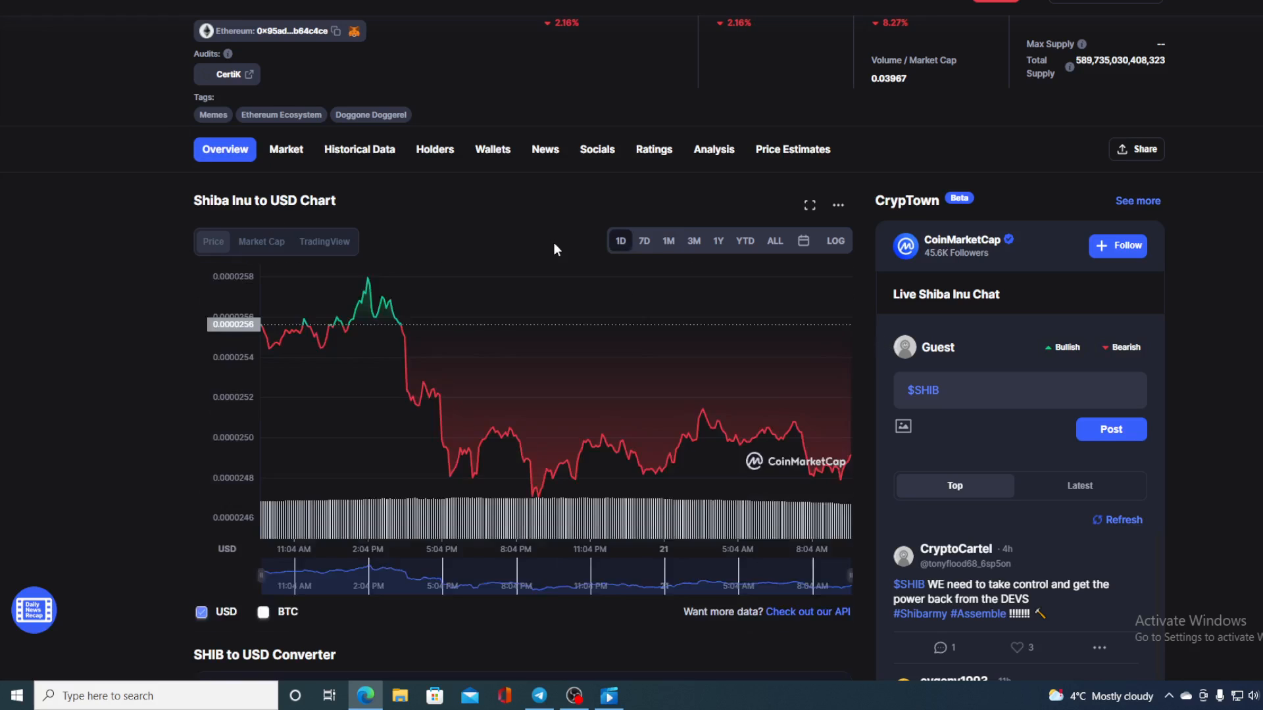
pyautogui.scroll(3)
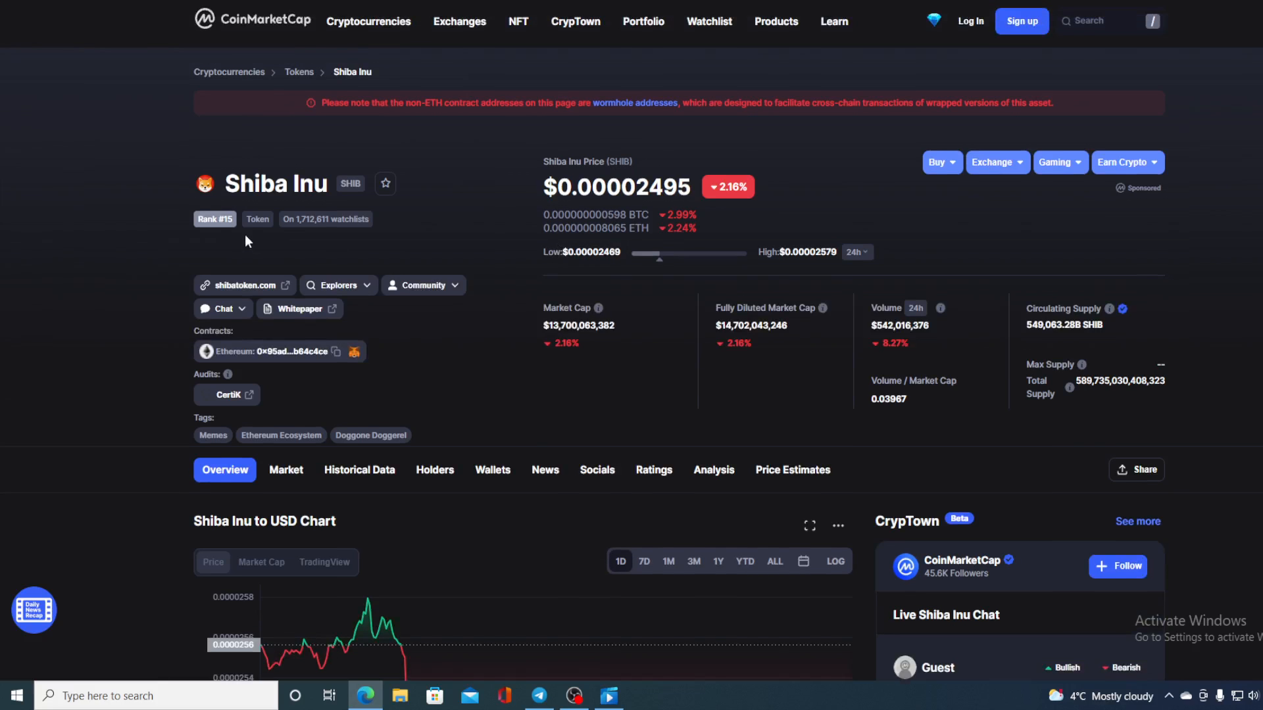
pyautogui.moveTo(479, 178)
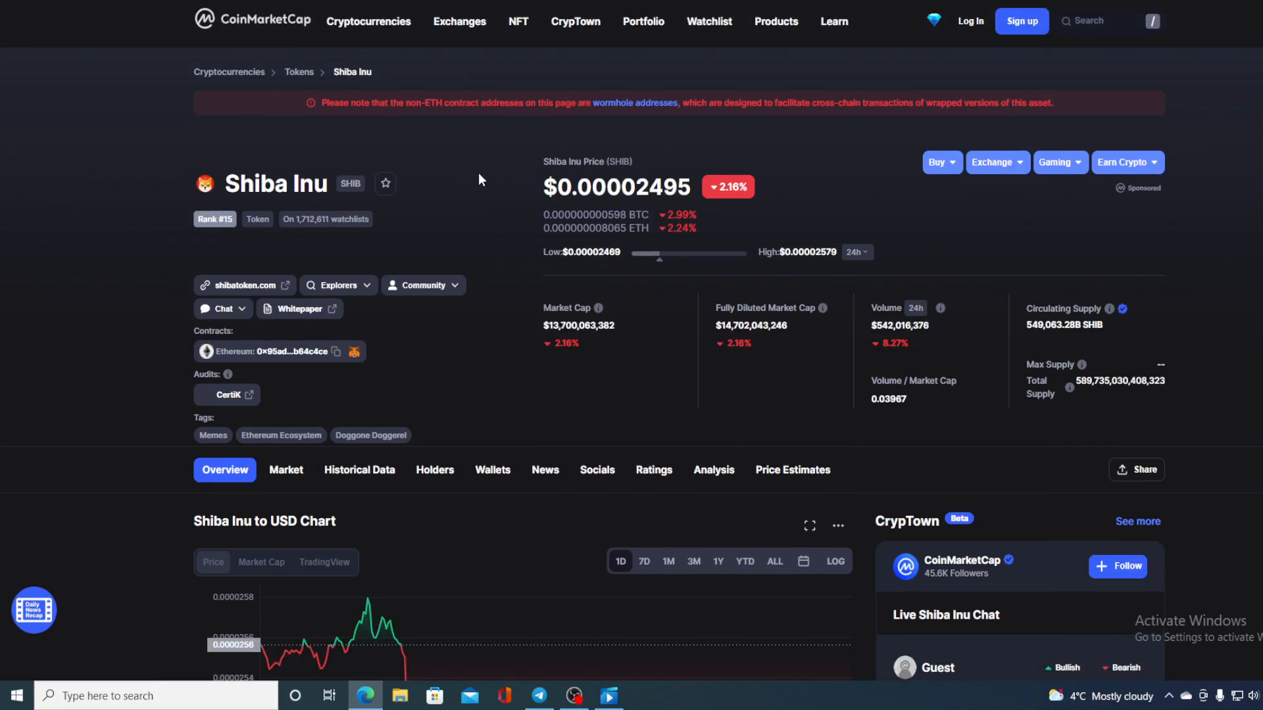
pyautogui.scroll(-3)
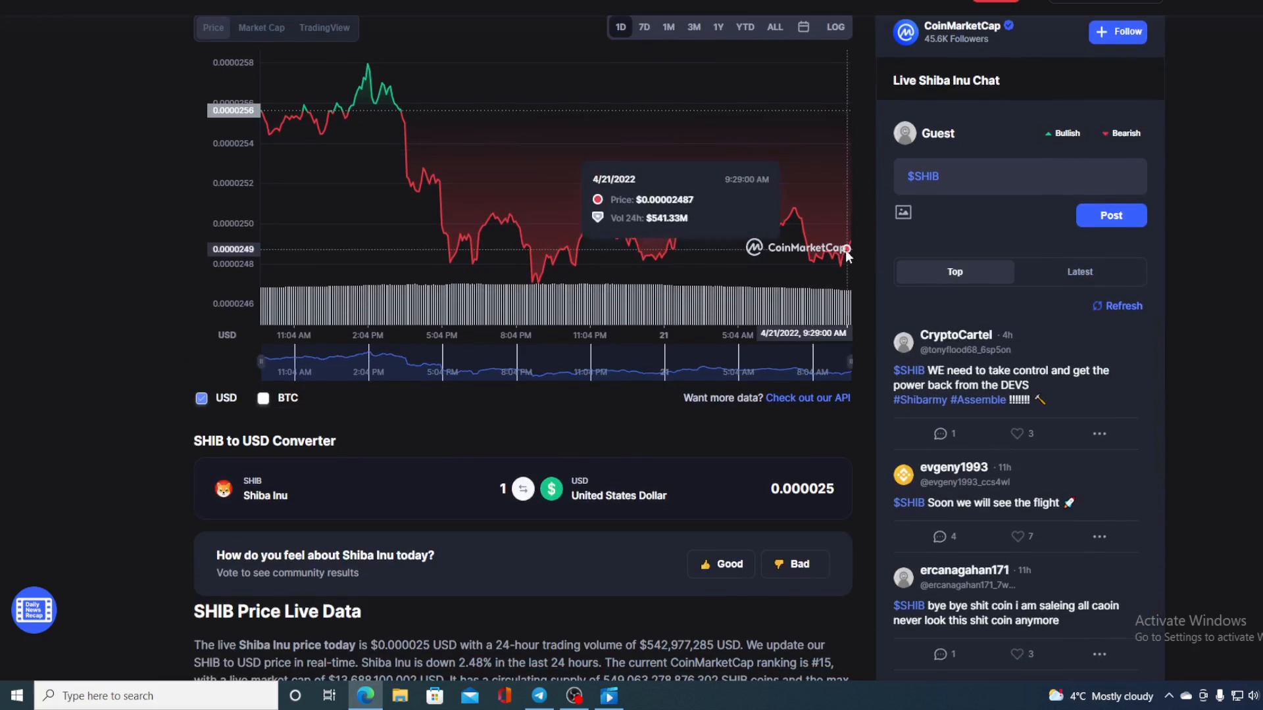
pyautogui.moveTo(848, 247)
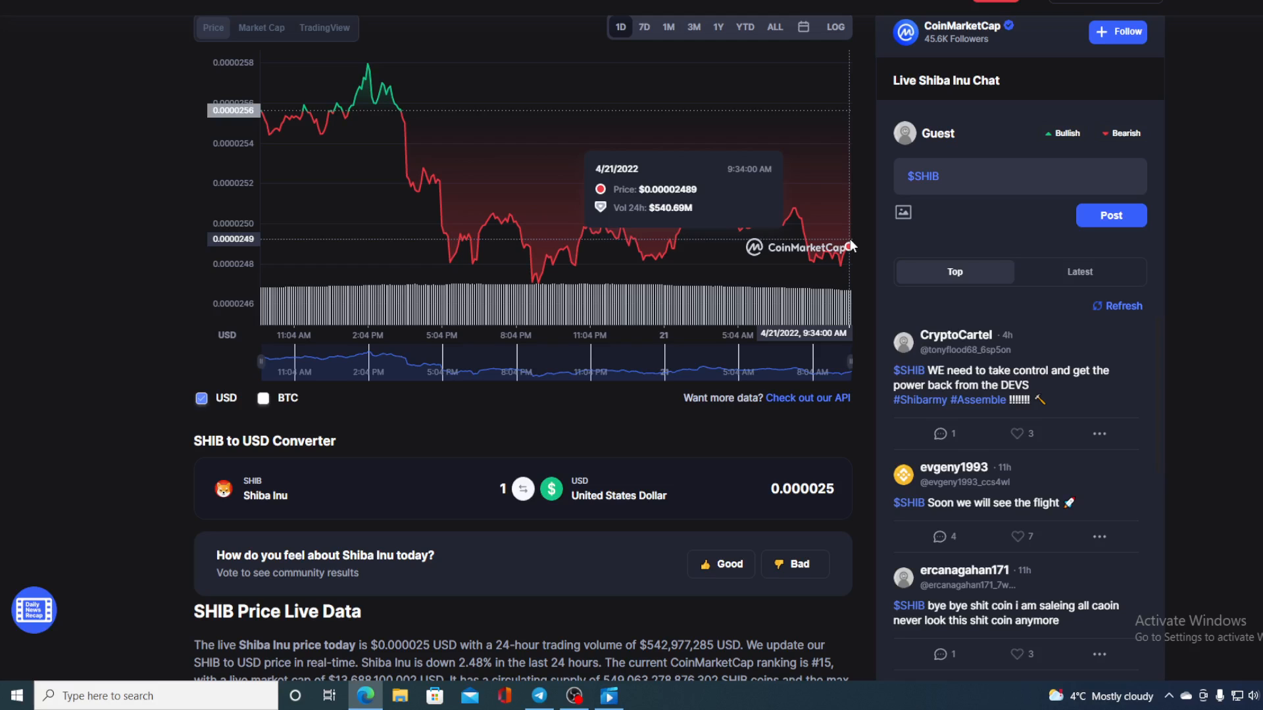
pyautogui.scroll(3)
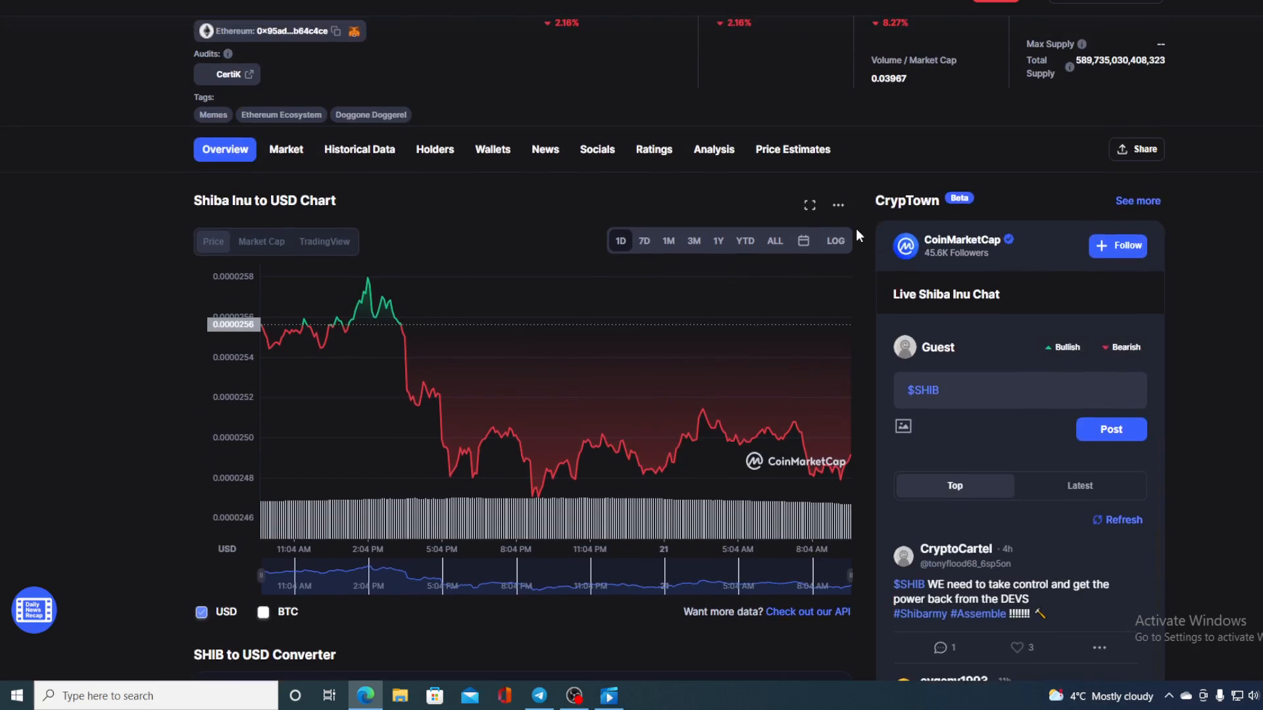
pyautogui.scroll(3)
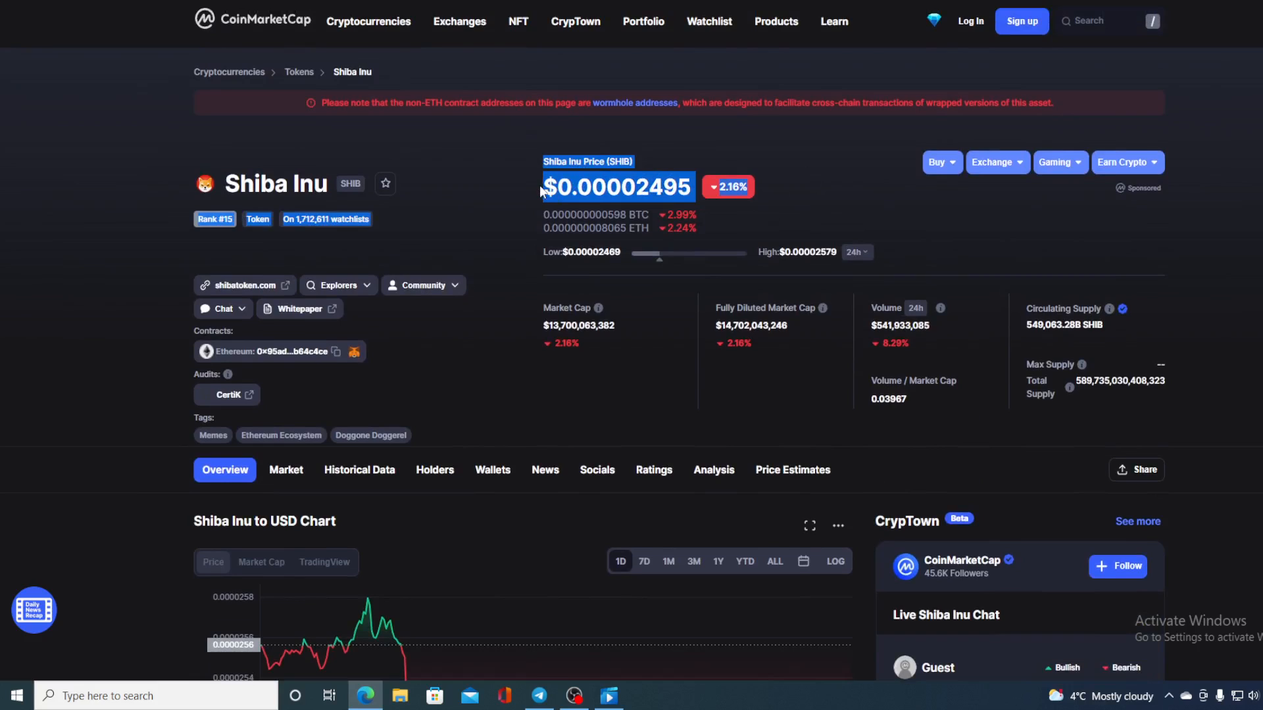
pyautogui.moveTo(722, 229)
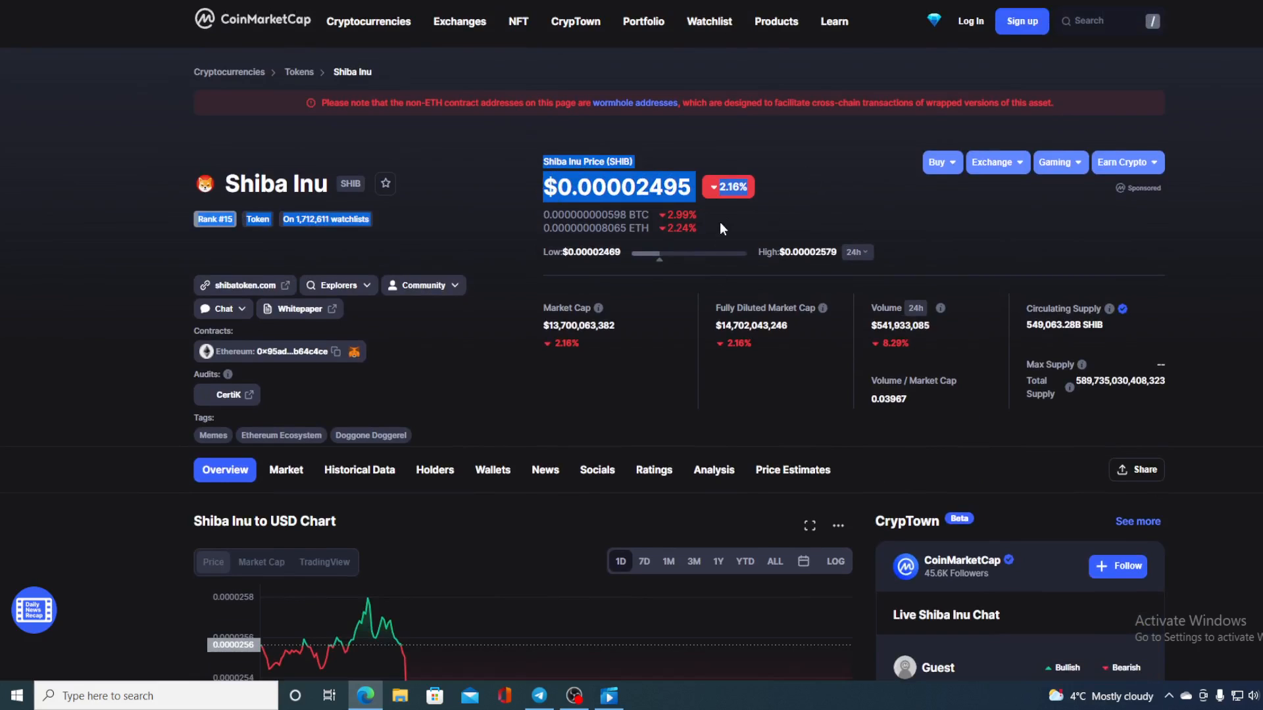
pyautogui.moveTo(754, 213)
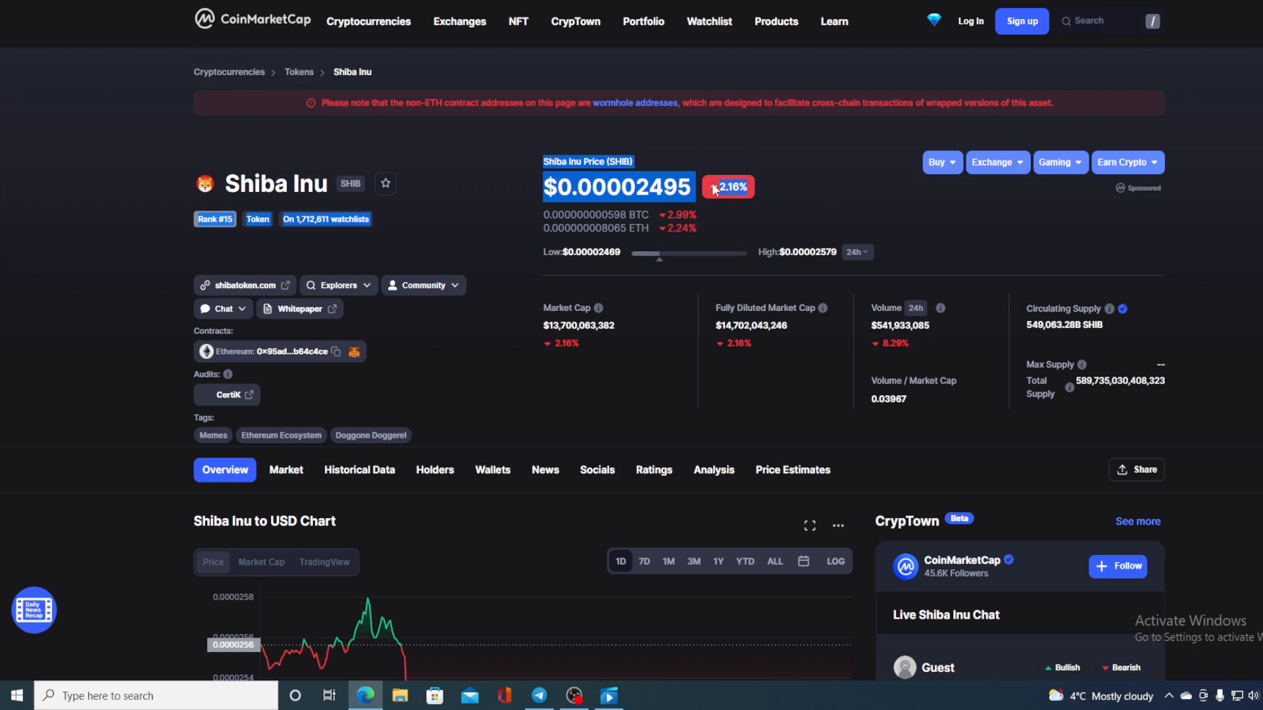
pyautogui.moveTo(773, 210)
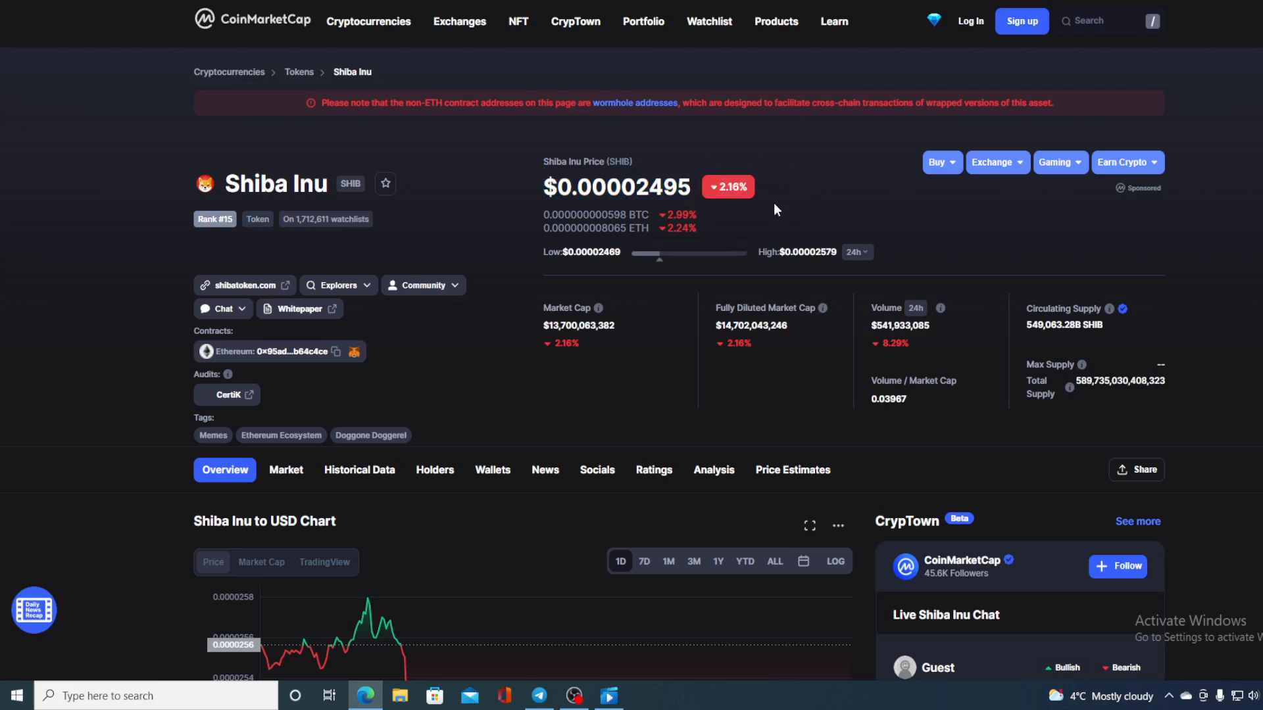
pyautogui.scroll(-3)
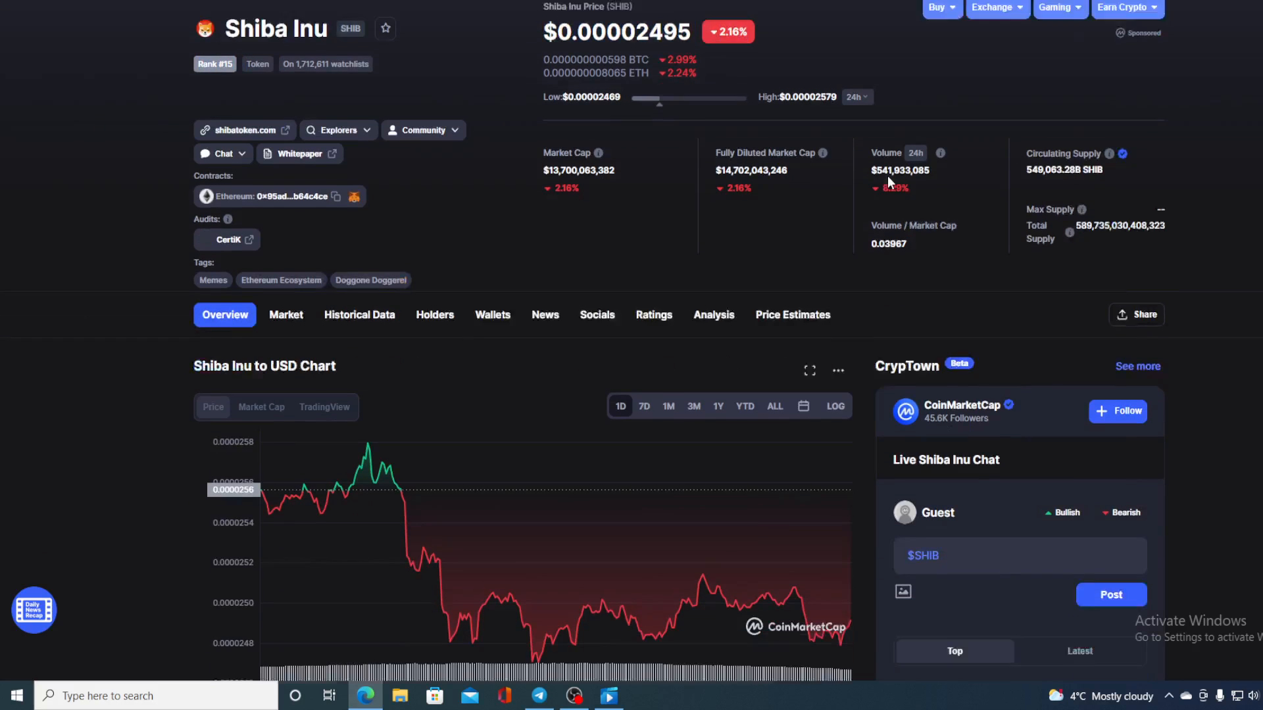
pyautogui.scroll(-3)
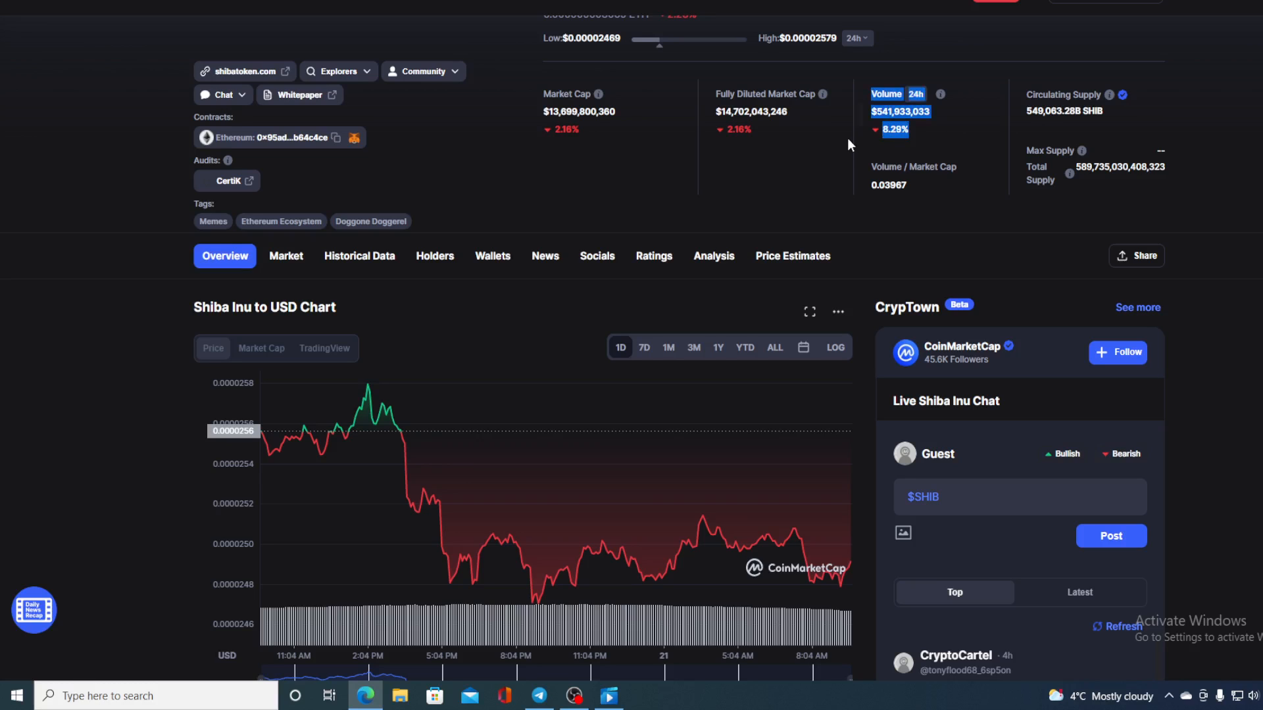
pyautogui.scroll(-3)
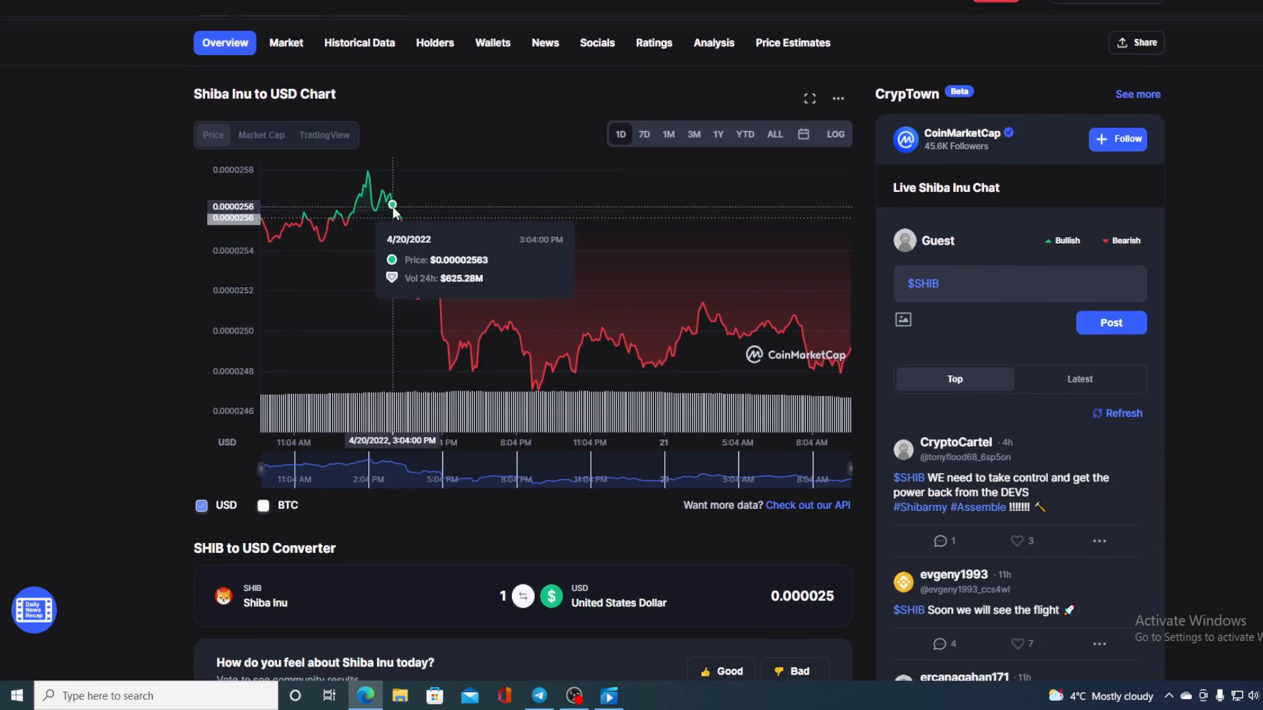
pyautogui.moveTo(448, 338)
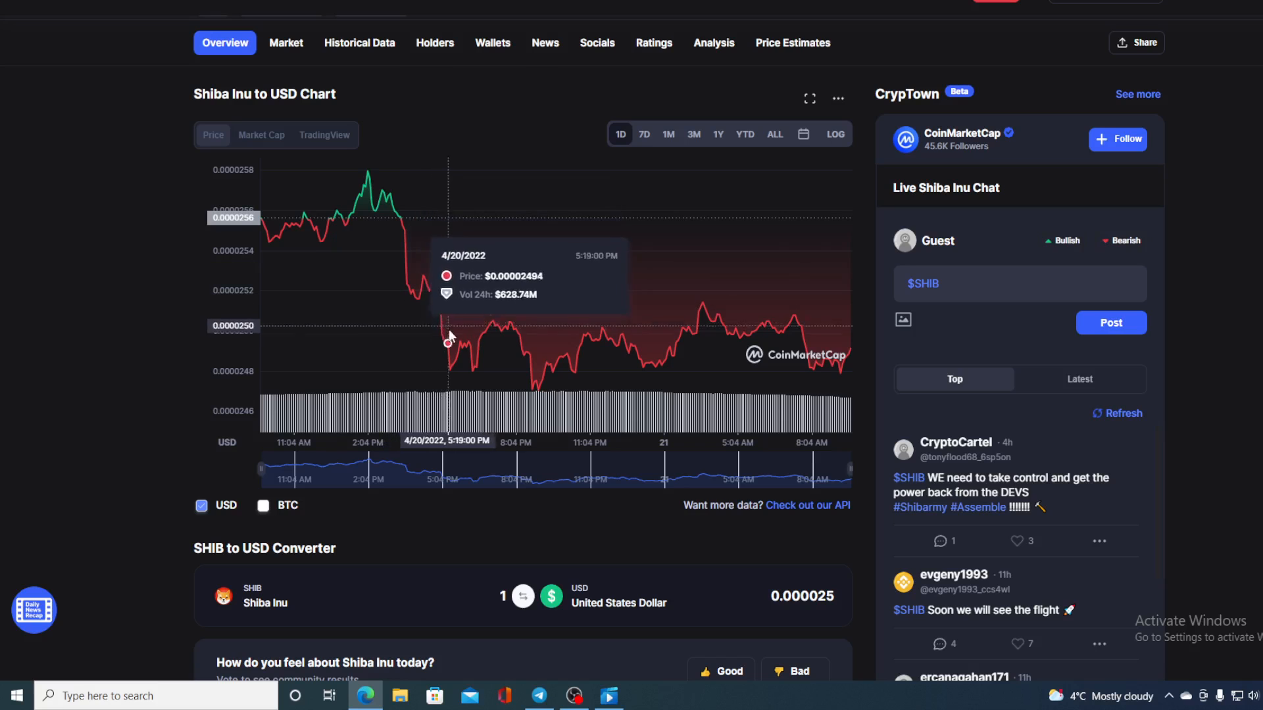
pyautogui.moveTo(586, 356)
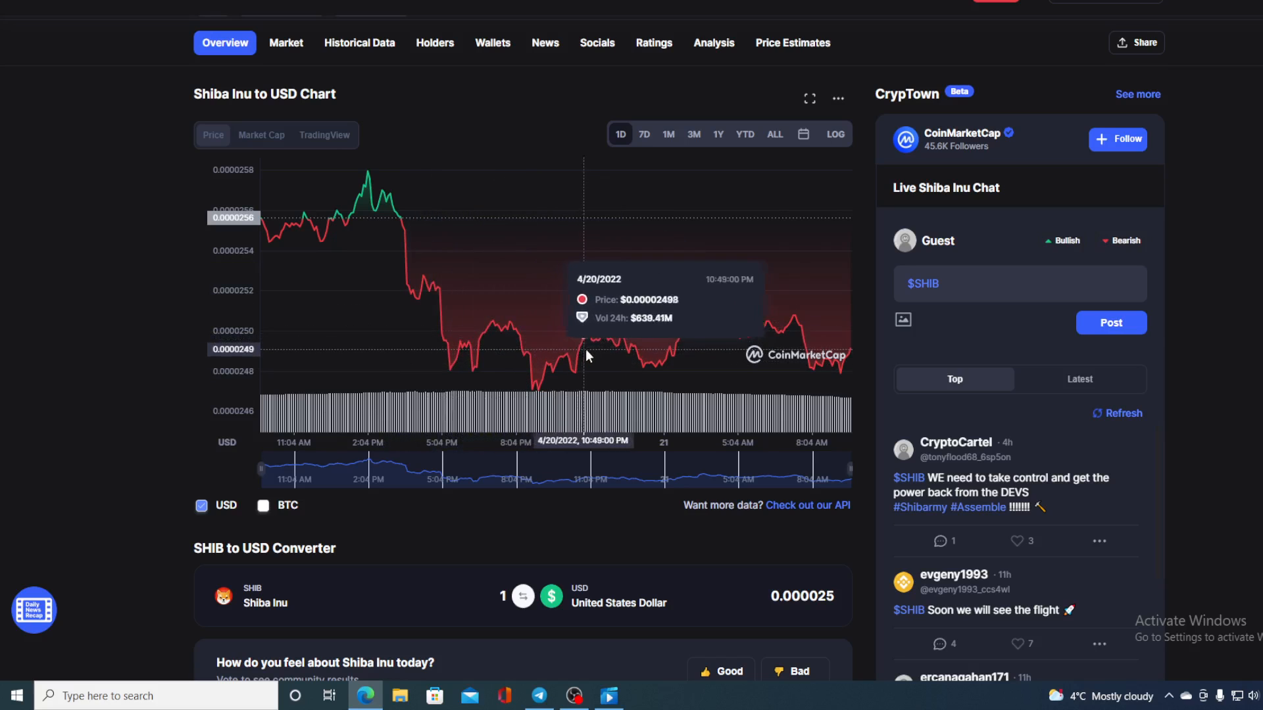
pyautogui.moveTo(823, 341)
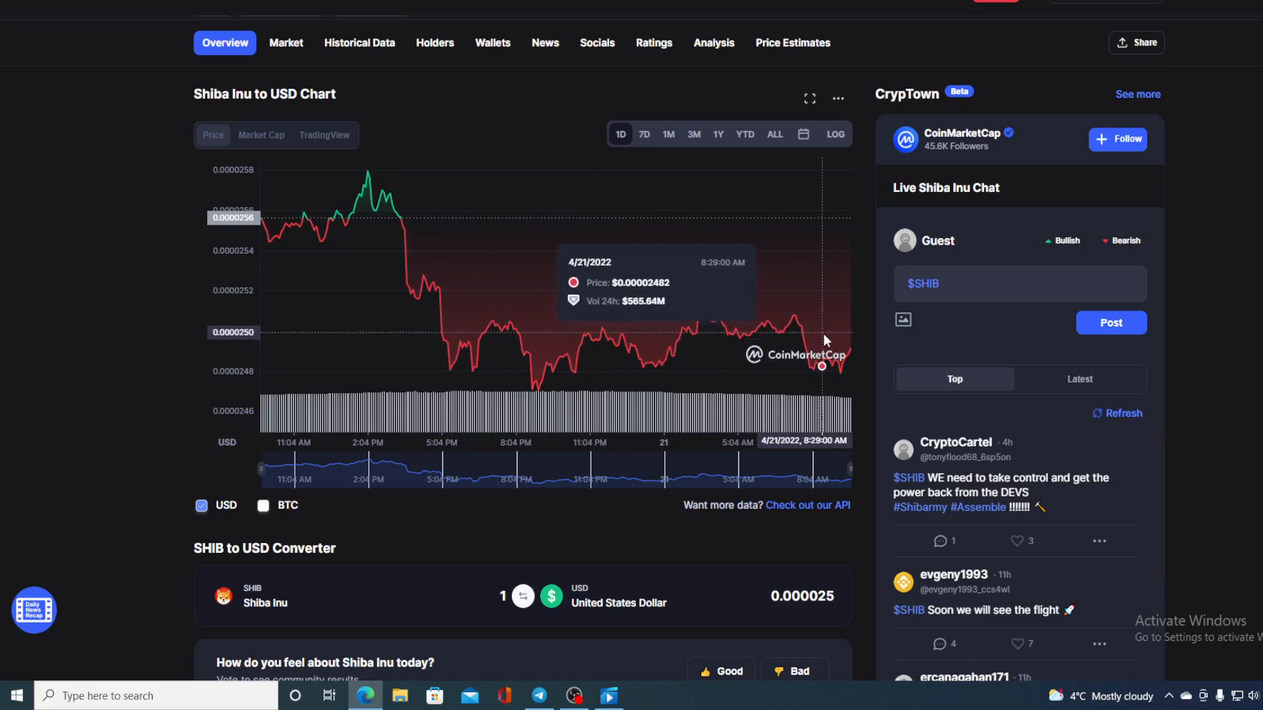
pyautogui.moveTo(852, 352)
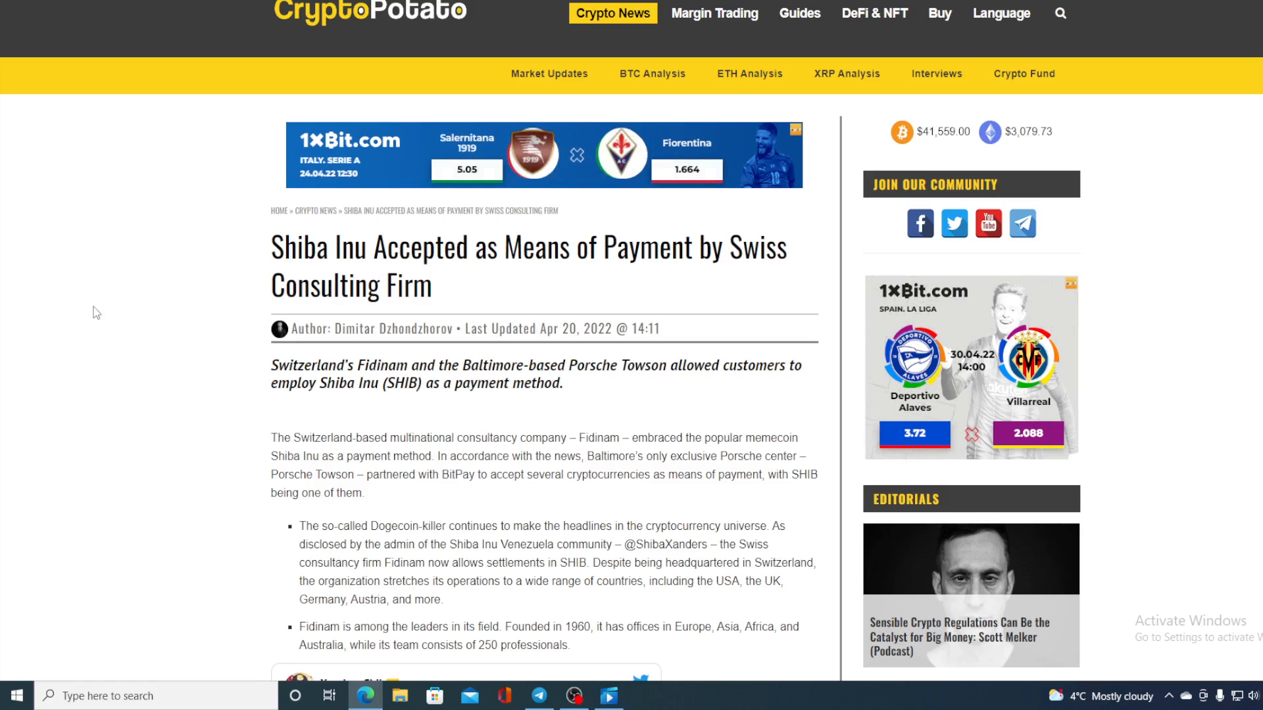
pyautogui.moveTo(138, 401)
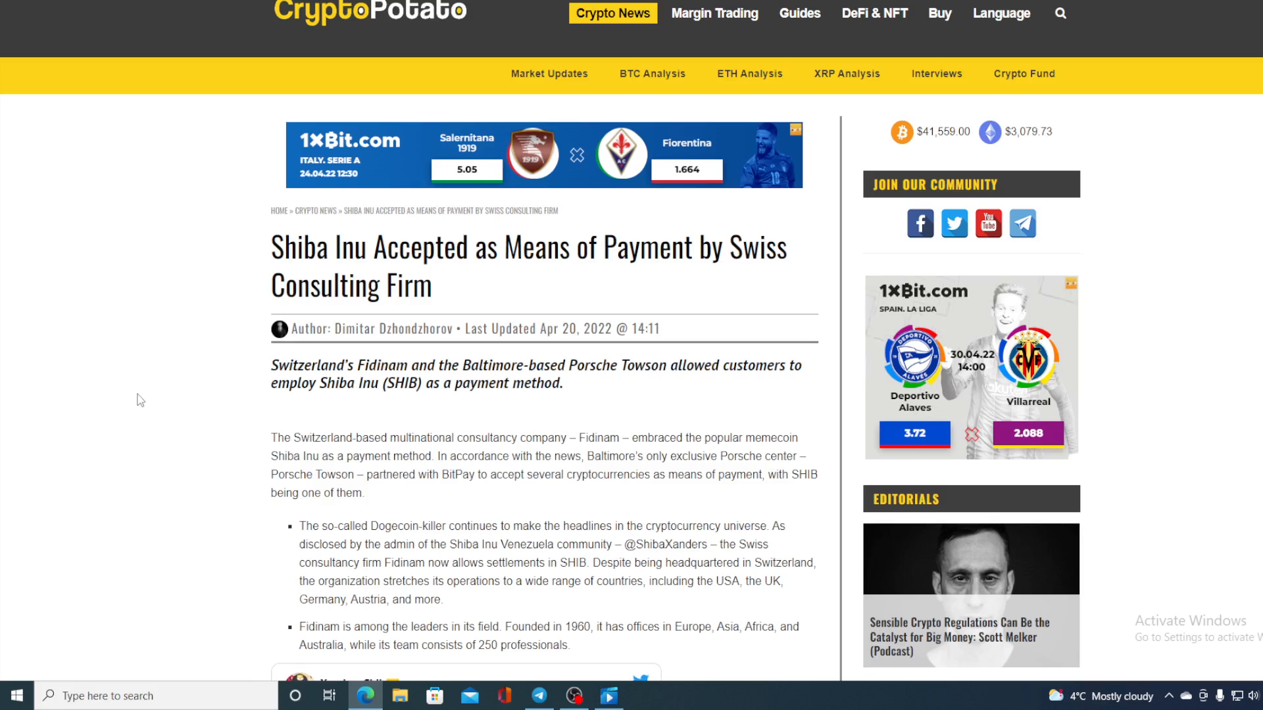
# Read through the CryptoPotato article on Fidinam accepting Shiba Inu payments, including embedded tweets
pyautogui.scroll(-3)
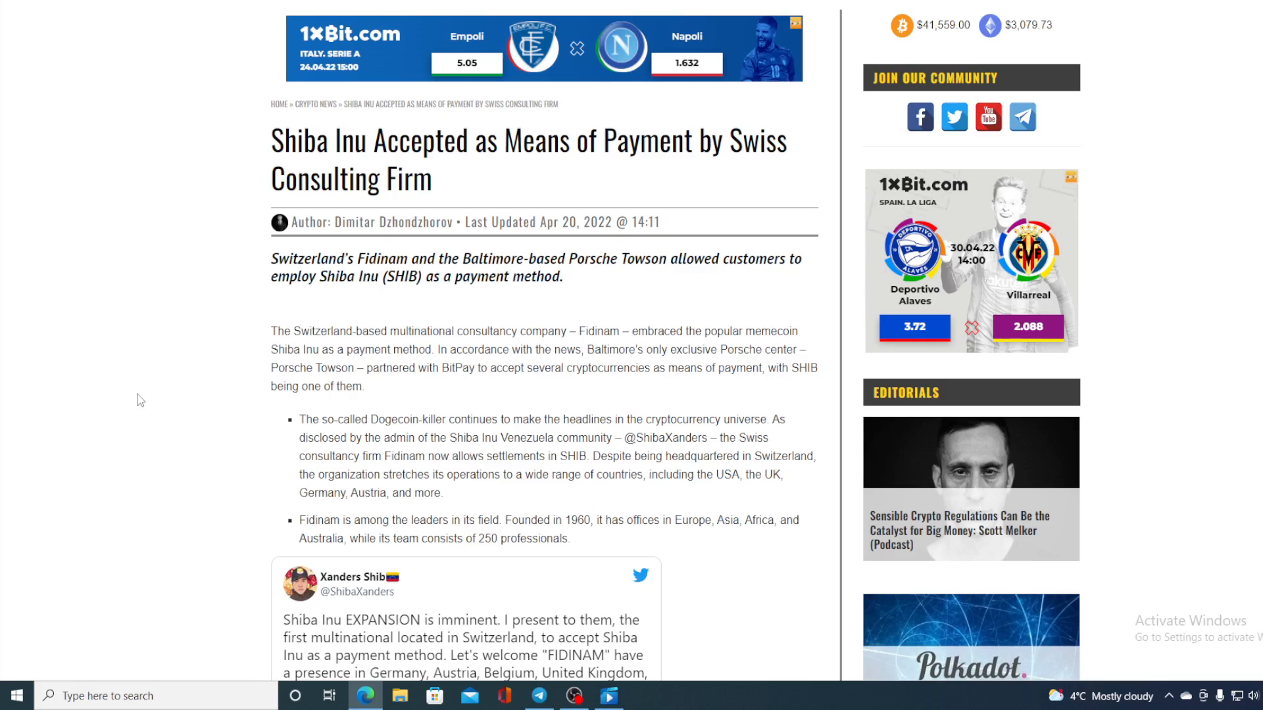
pyautogui.scroll(-3)
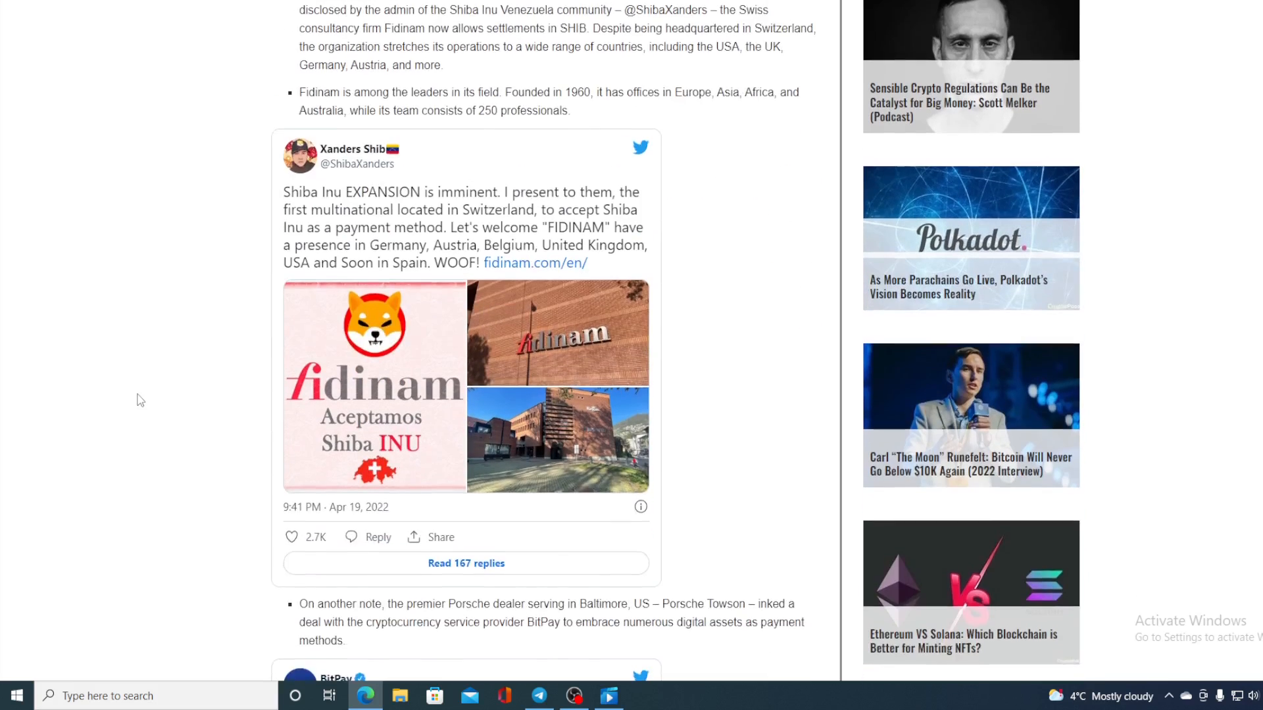
pyautogui.scroll(-3)
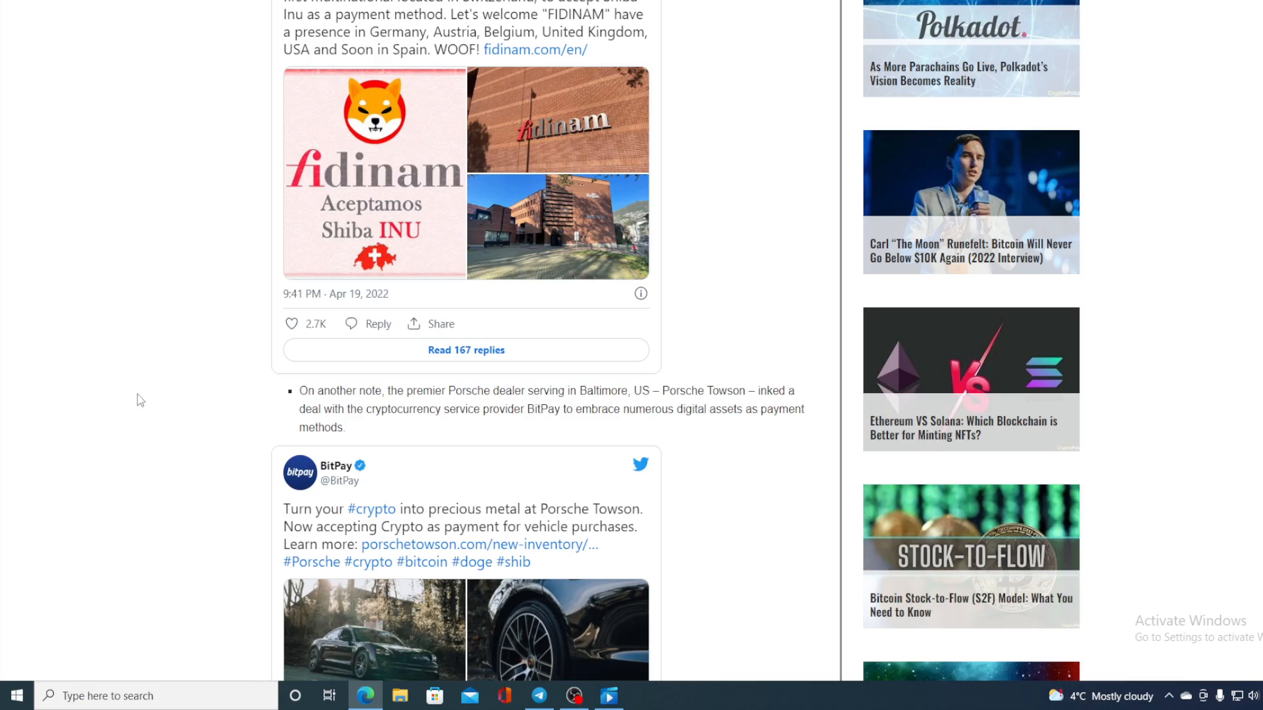
pyautogui.scroll(3)
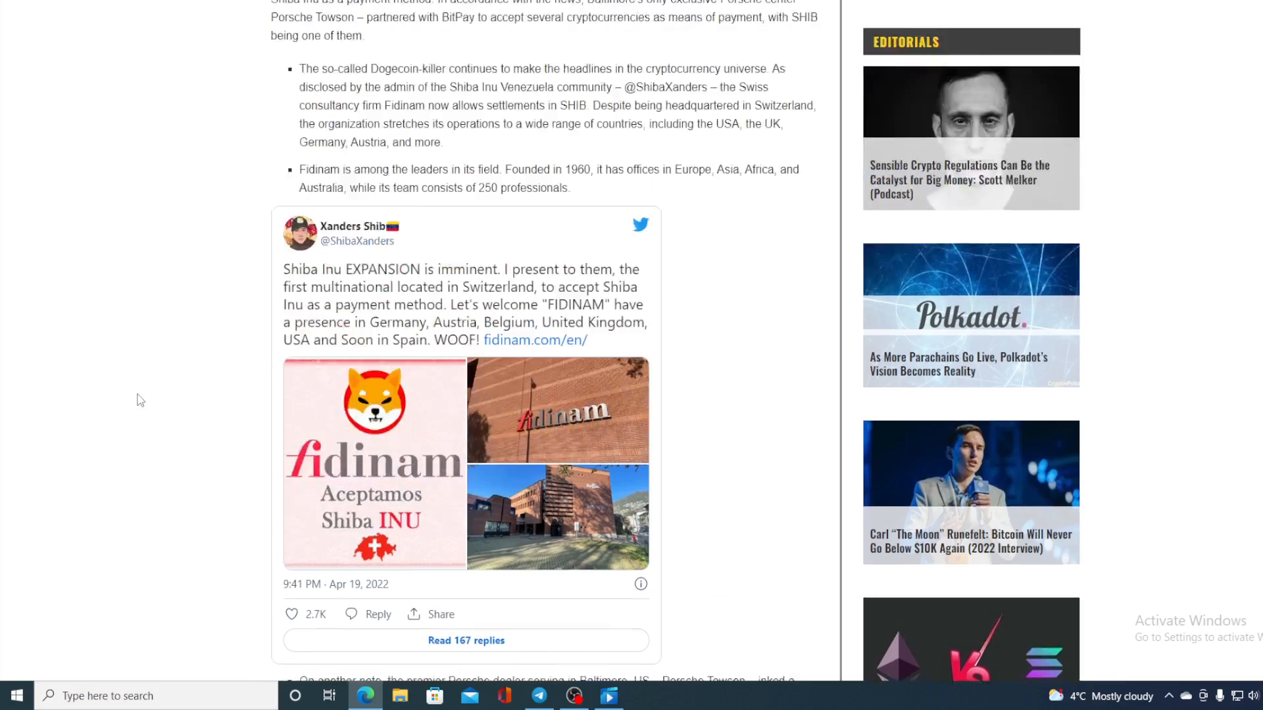
pyautogui.scroll(3)
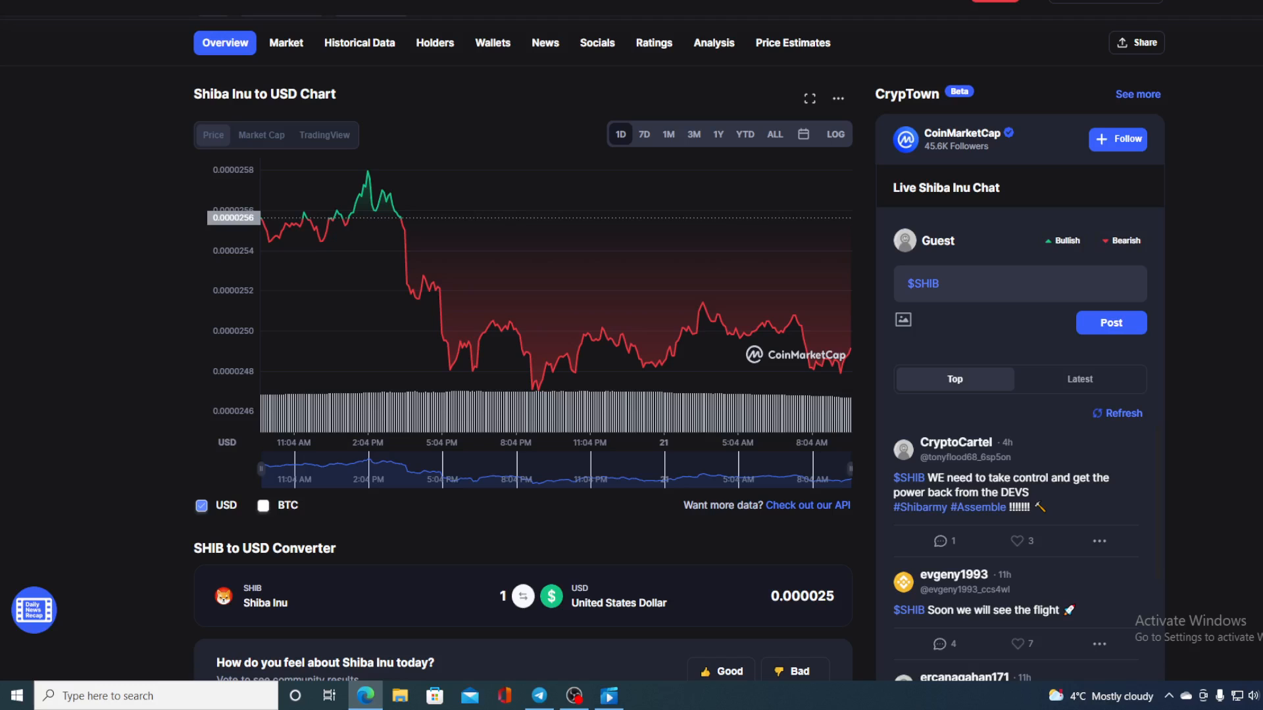
pyautogui.moveTo(636, 337)
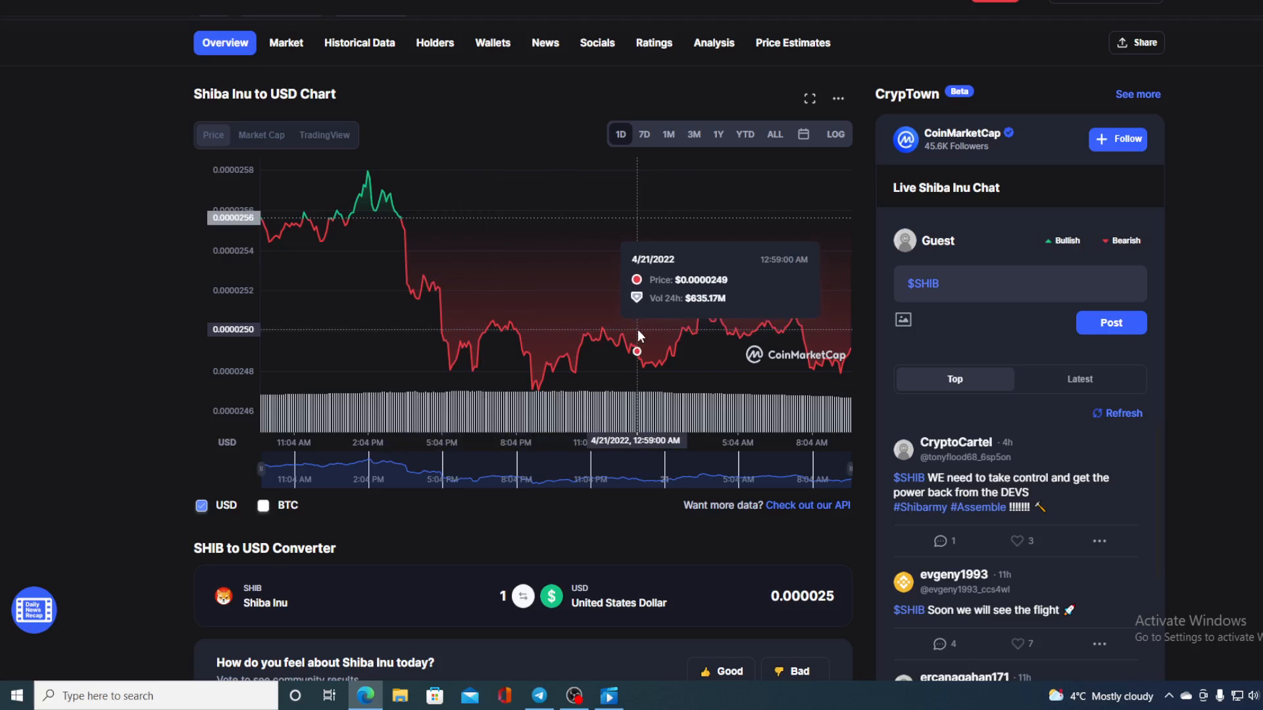
pyautogui.moveTo(850, 362)
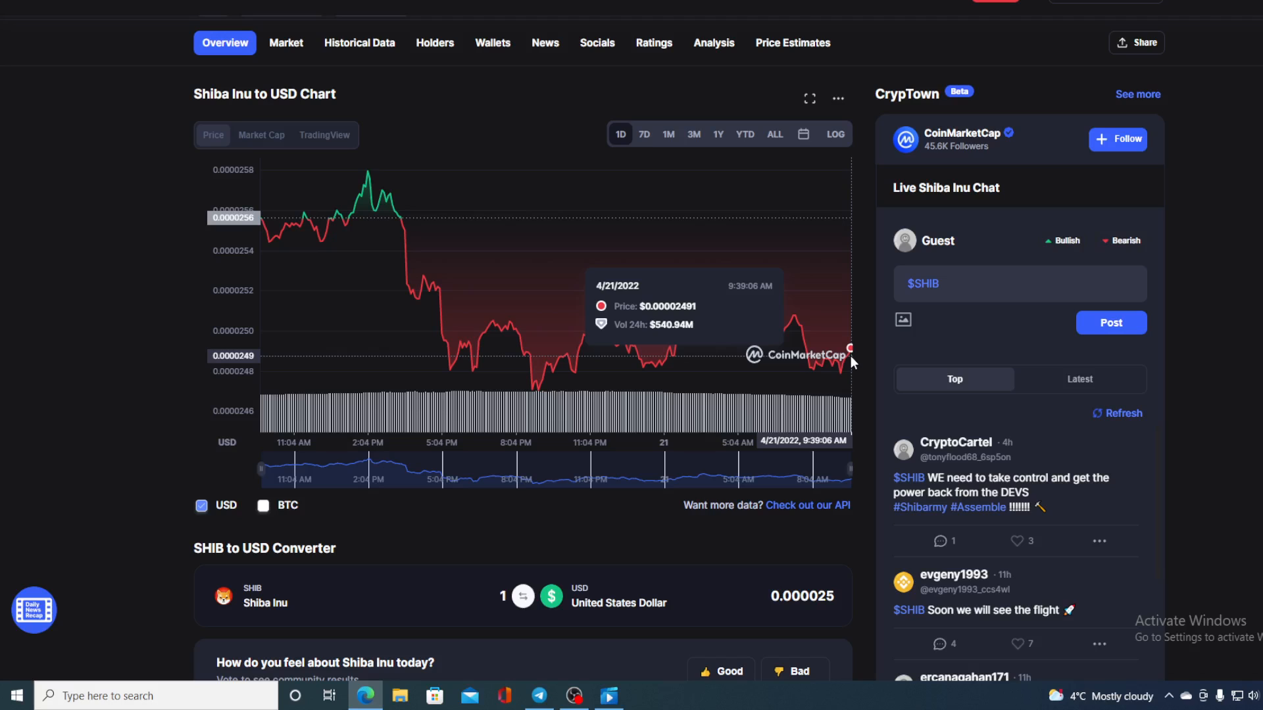
pyautogui.moveTo(666, 169)
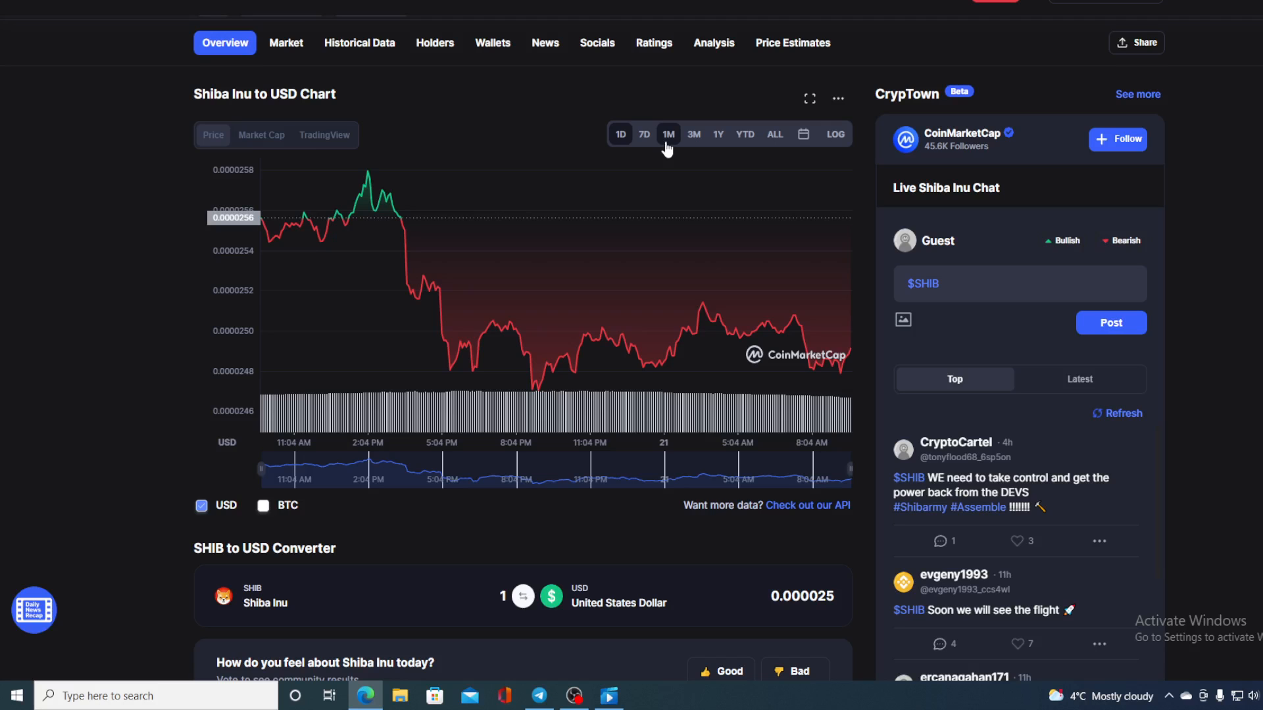
# Set the Shiba Inu chart to the 1M range and read the 4/13/2022 price
pyautogui.click(667, 133)
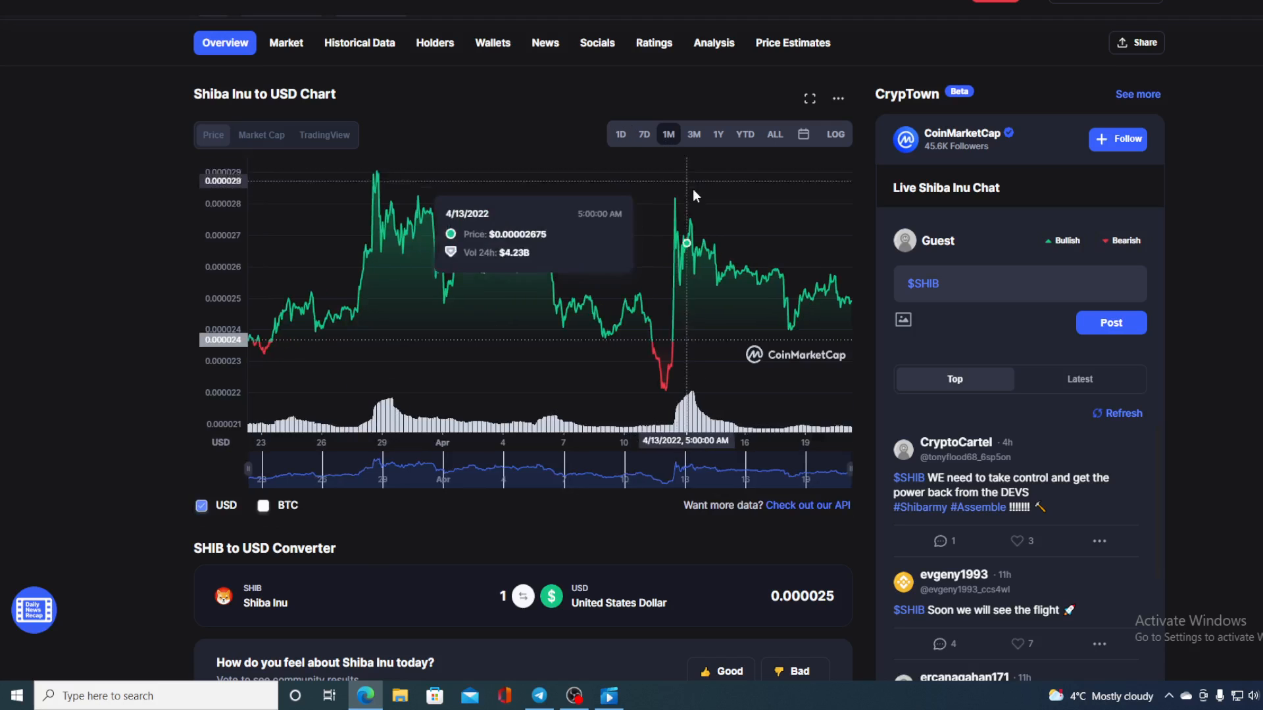
pyautogui.moveTo(652, 334)
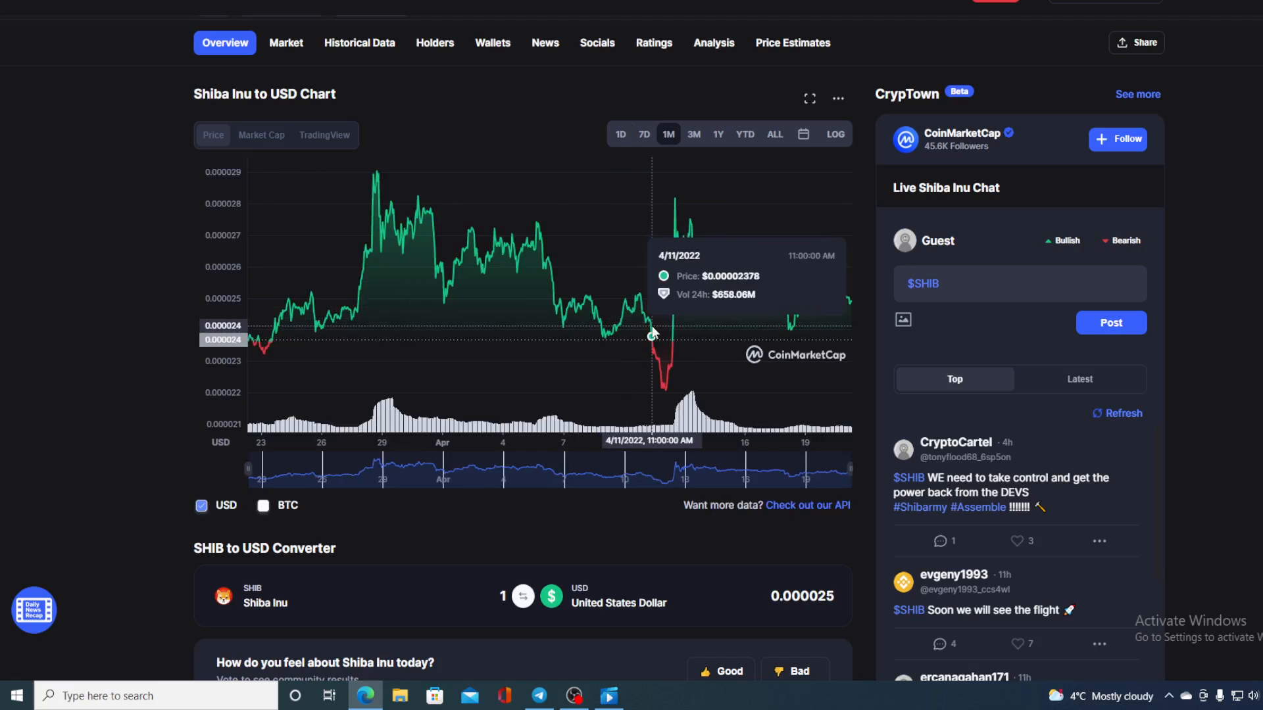
pyautogui.moveTo(837, 302)
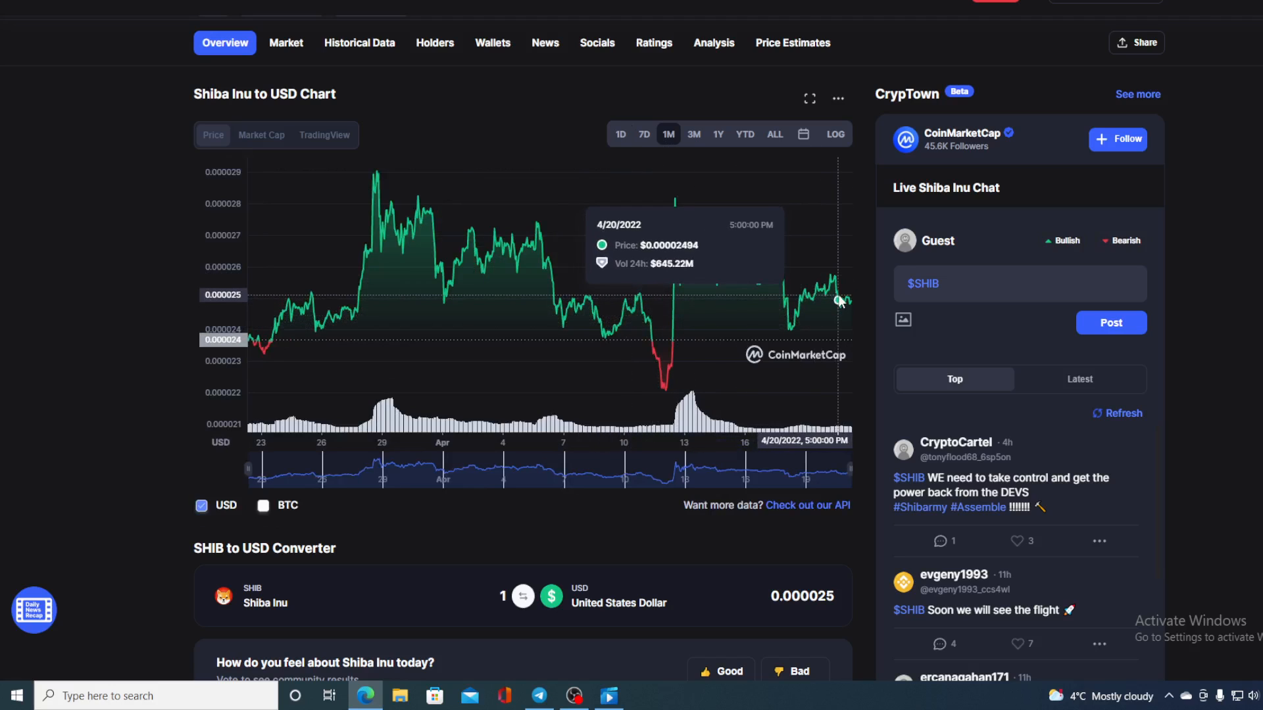
pyautogui.moveTo(846, 305)
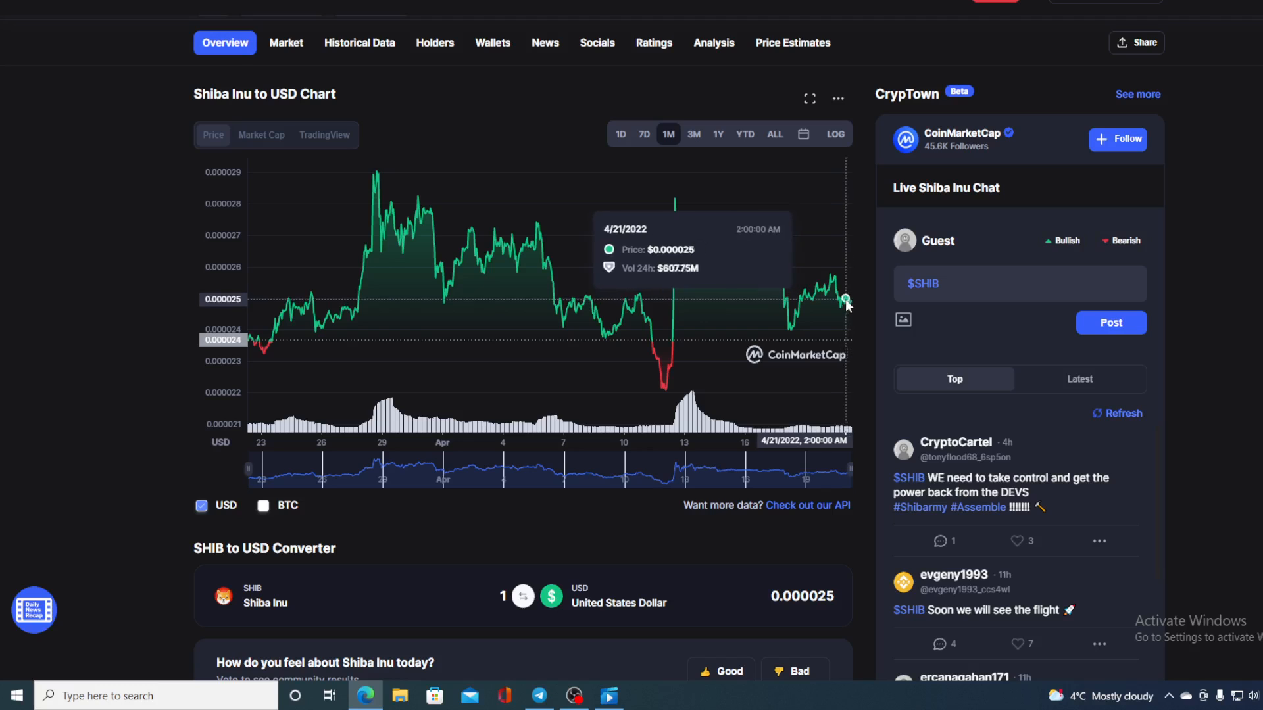
pyautogui.moveTo(844, 314)
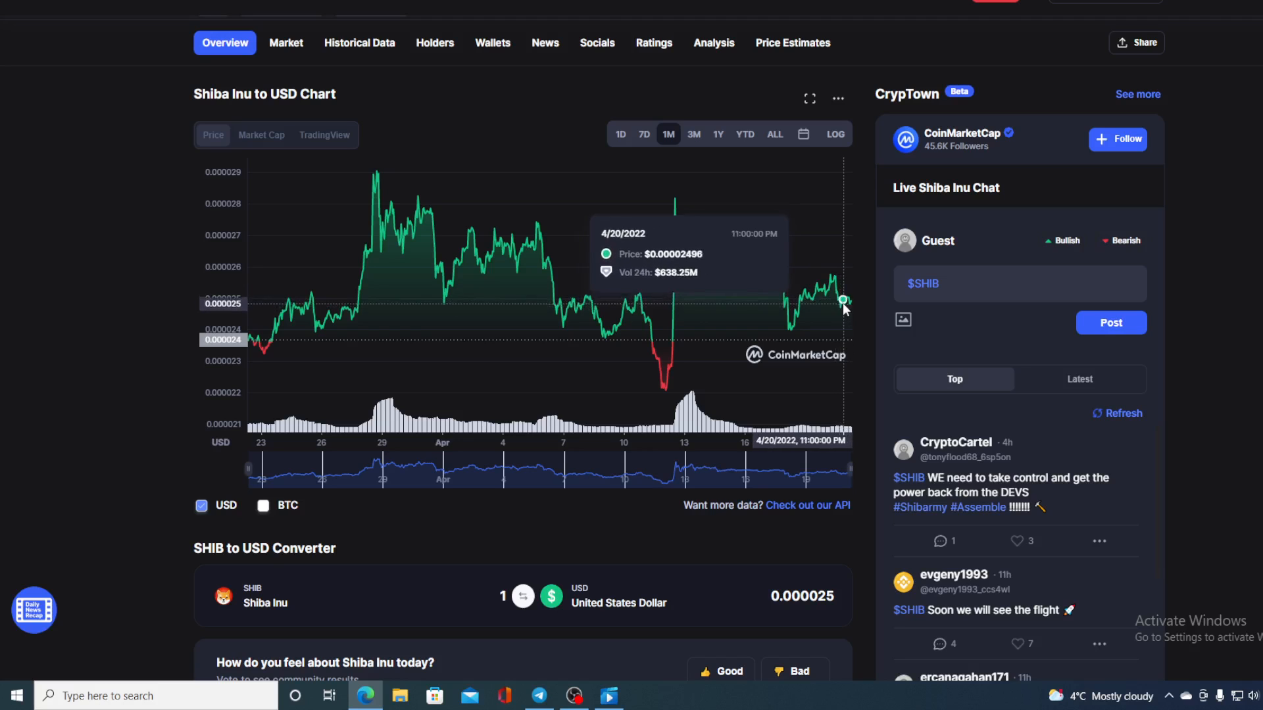
pyautogui.moveTo(850, 309)
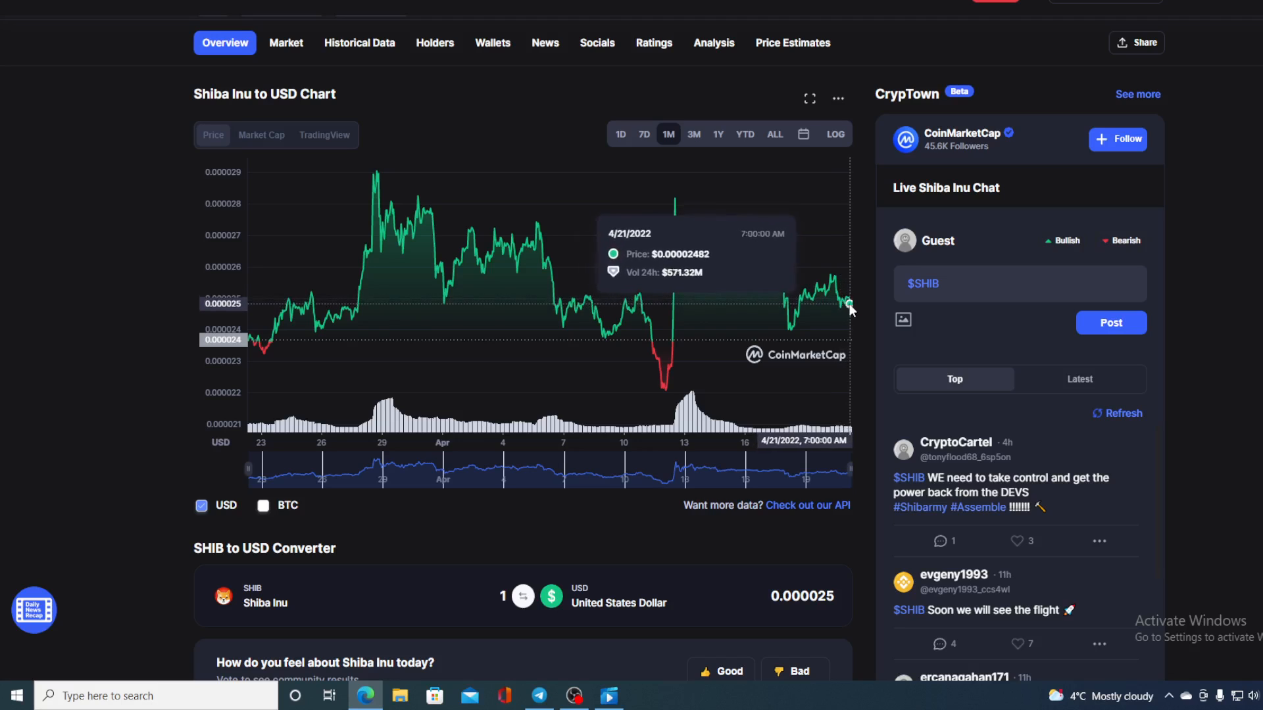
pyautogui.moveTo(851, 306)
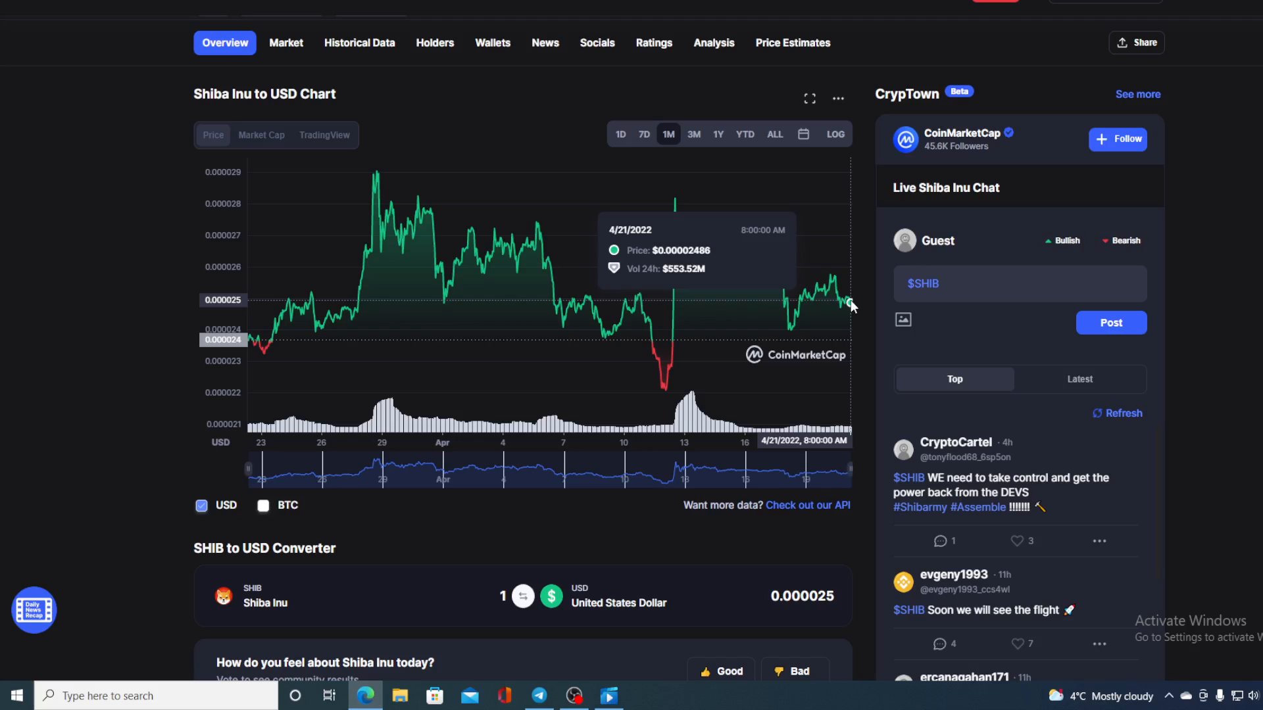
pyautogui.moveTo(869, 315)
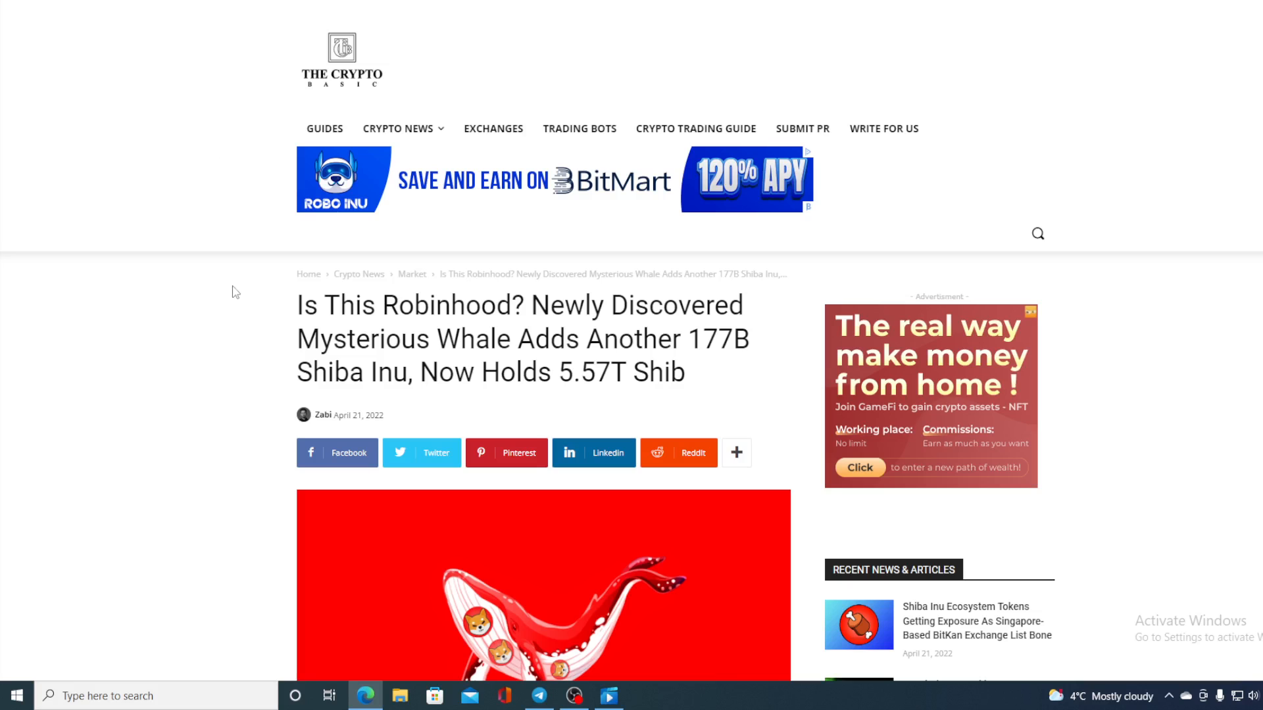
pyautogui.moveTo(288, 378)
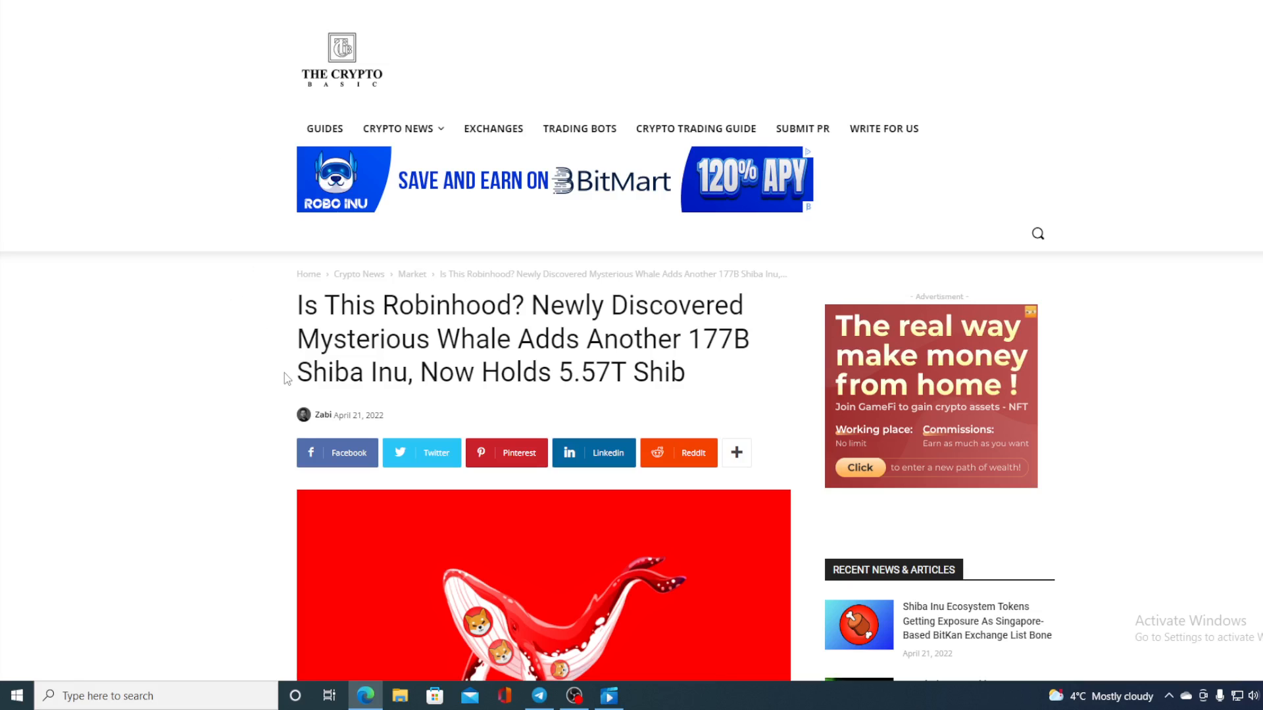
# Scroll past the headline image of the article on a whale adding 177.96B SHIB
pyautogui.scroll(-3)
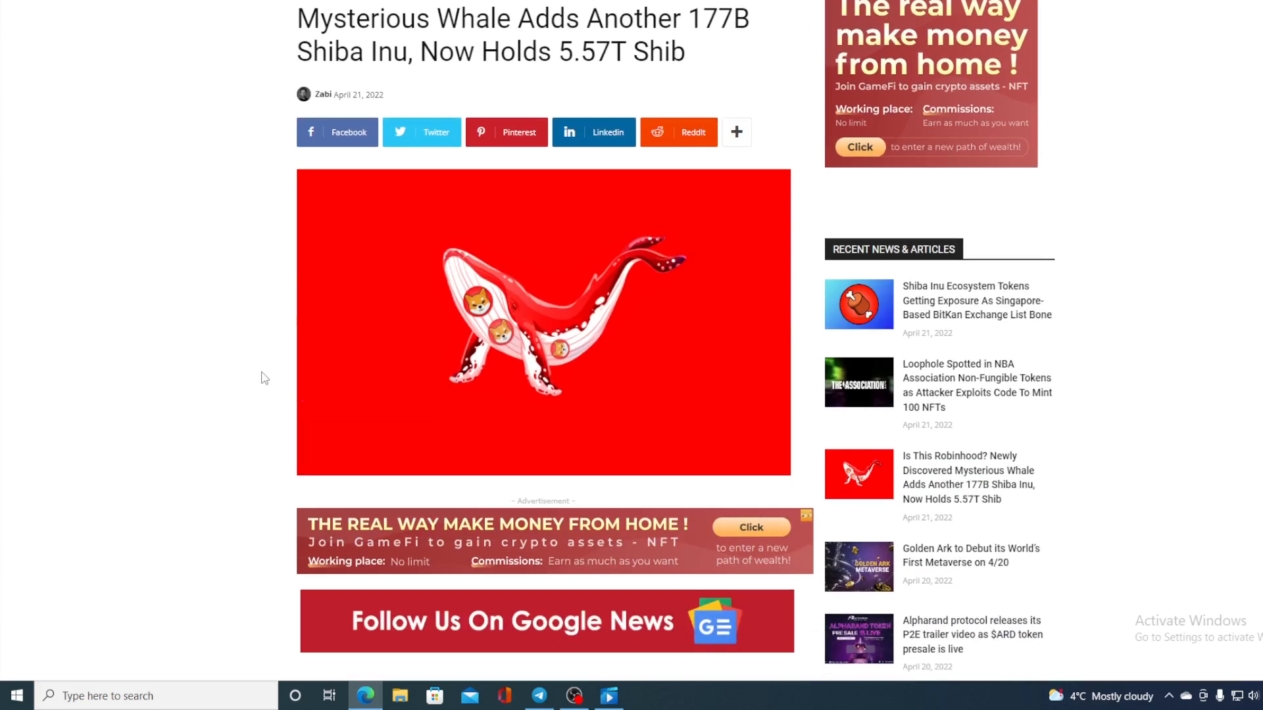
pyautogui.scroll(-3)
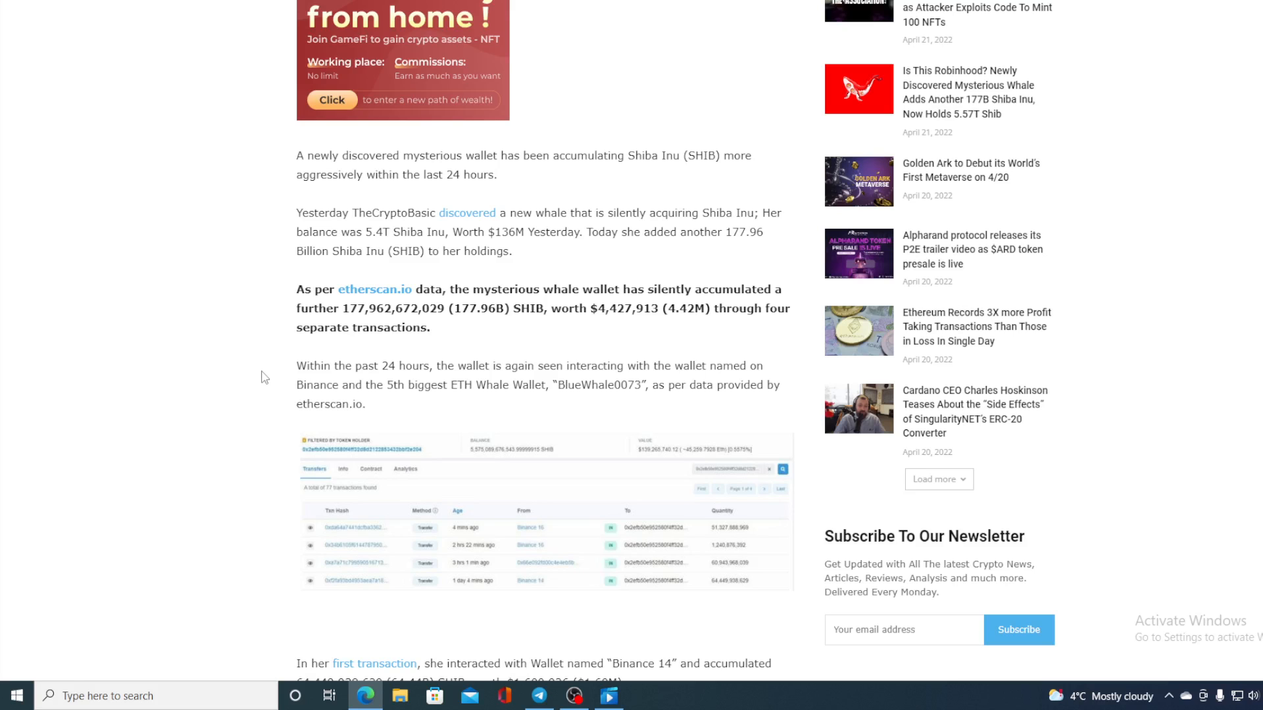
pyautogui.scroll(-3)
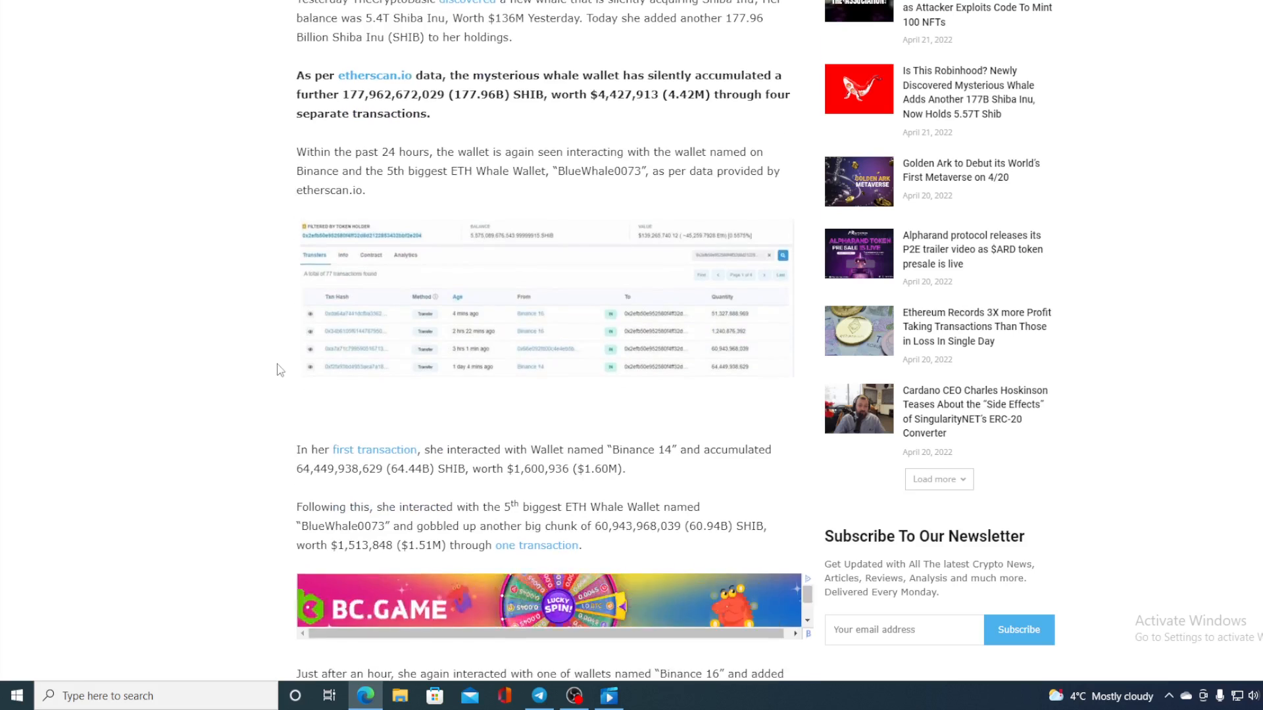
pyautogui.scroll(-3)
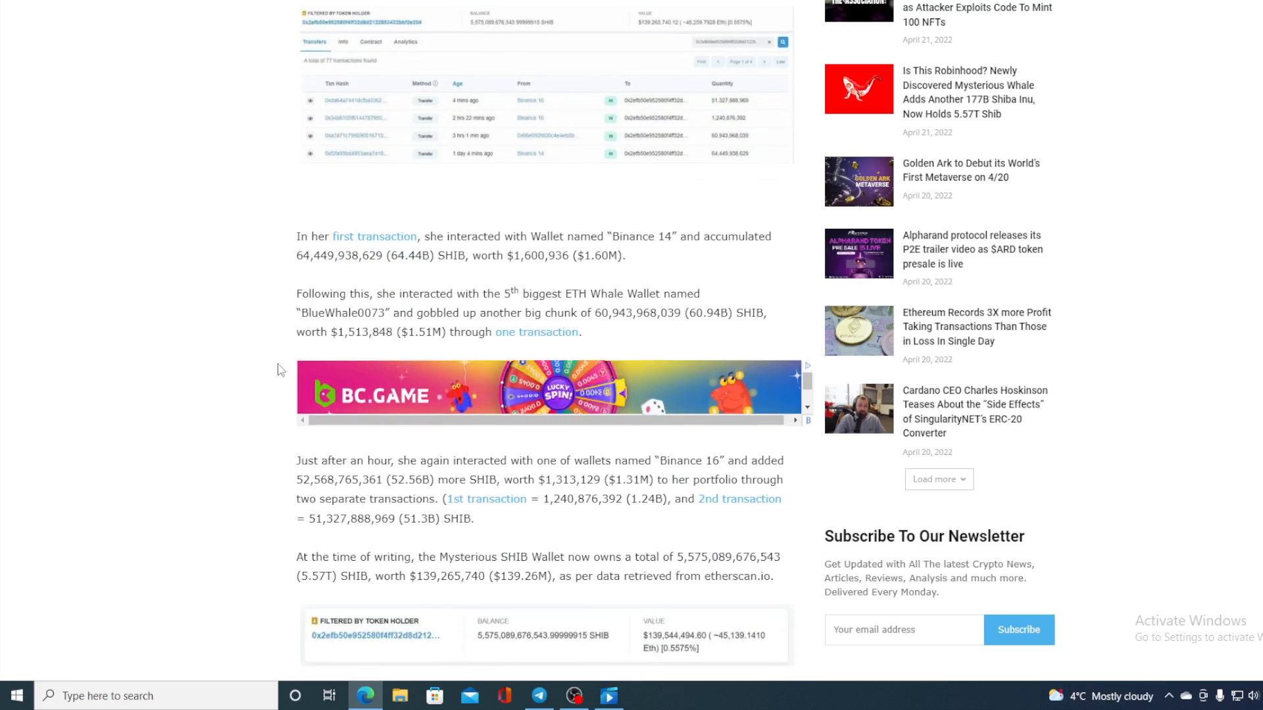
pyautogui.scroll(-3)
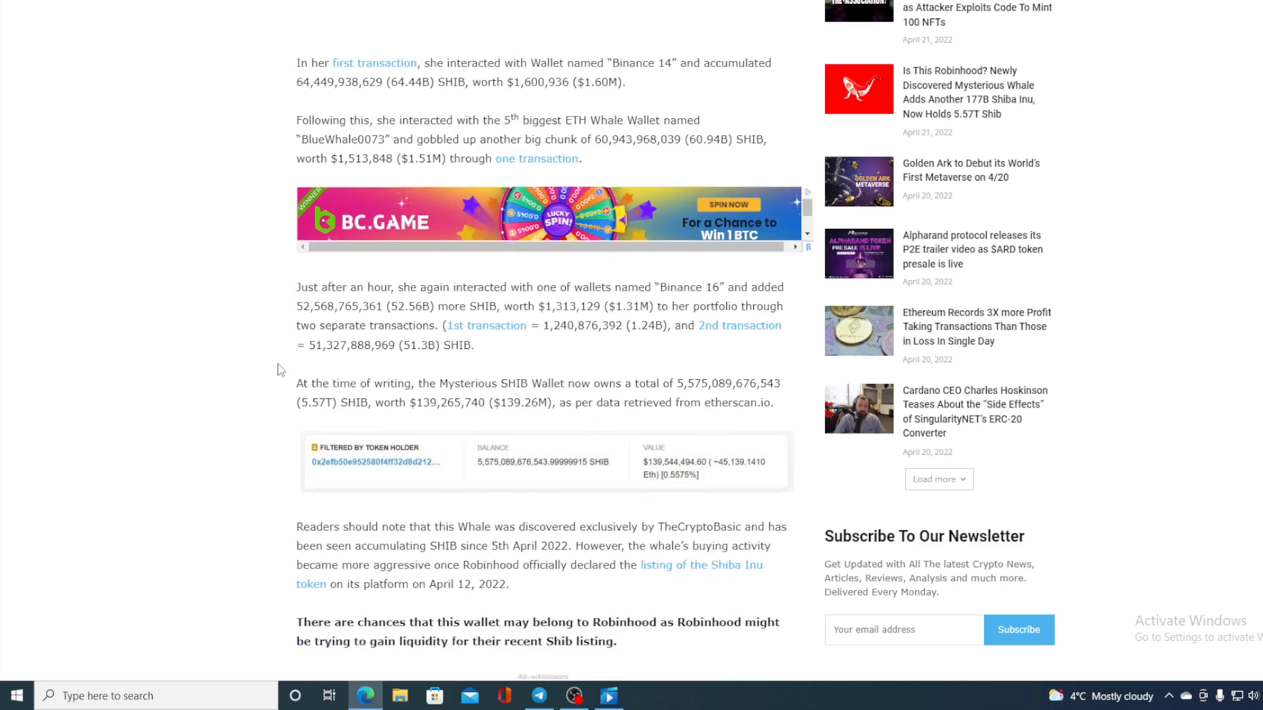
pyautogui.scroll(-3)
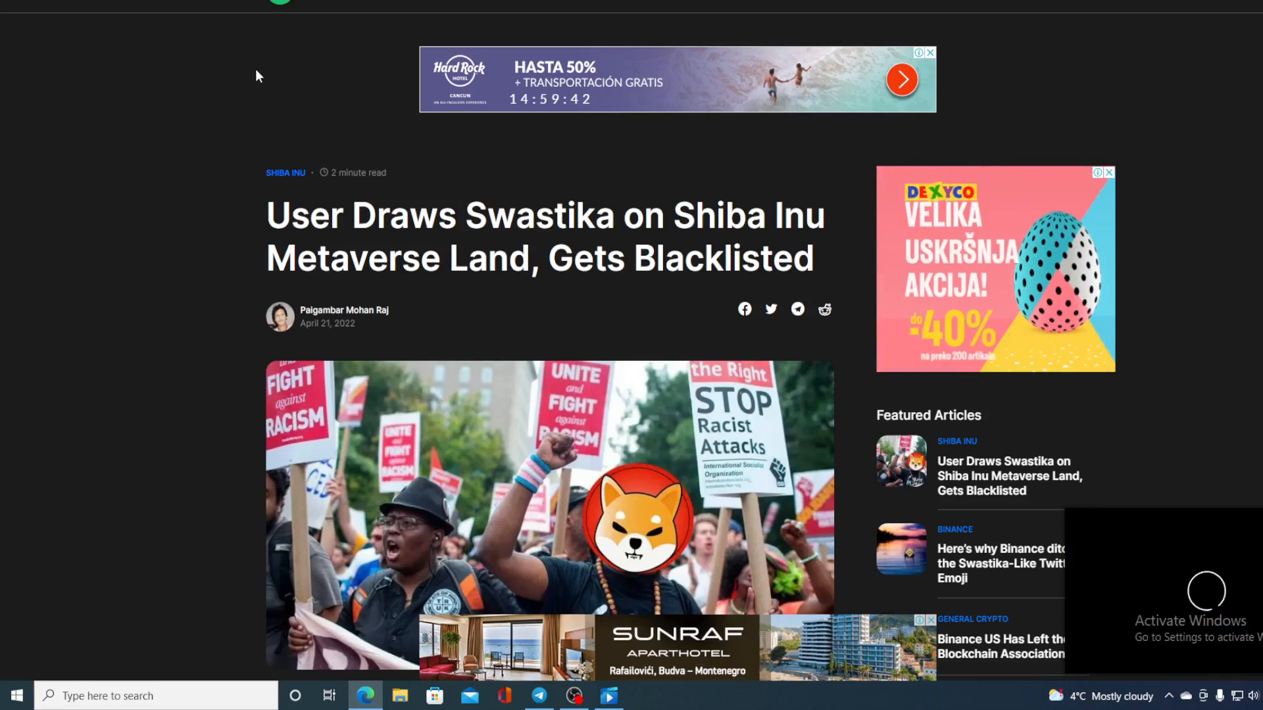
# Scroll through the swastika-blacklisting article's land-bid and Discord counter-bidding details
pyautogui.scroll(-3)
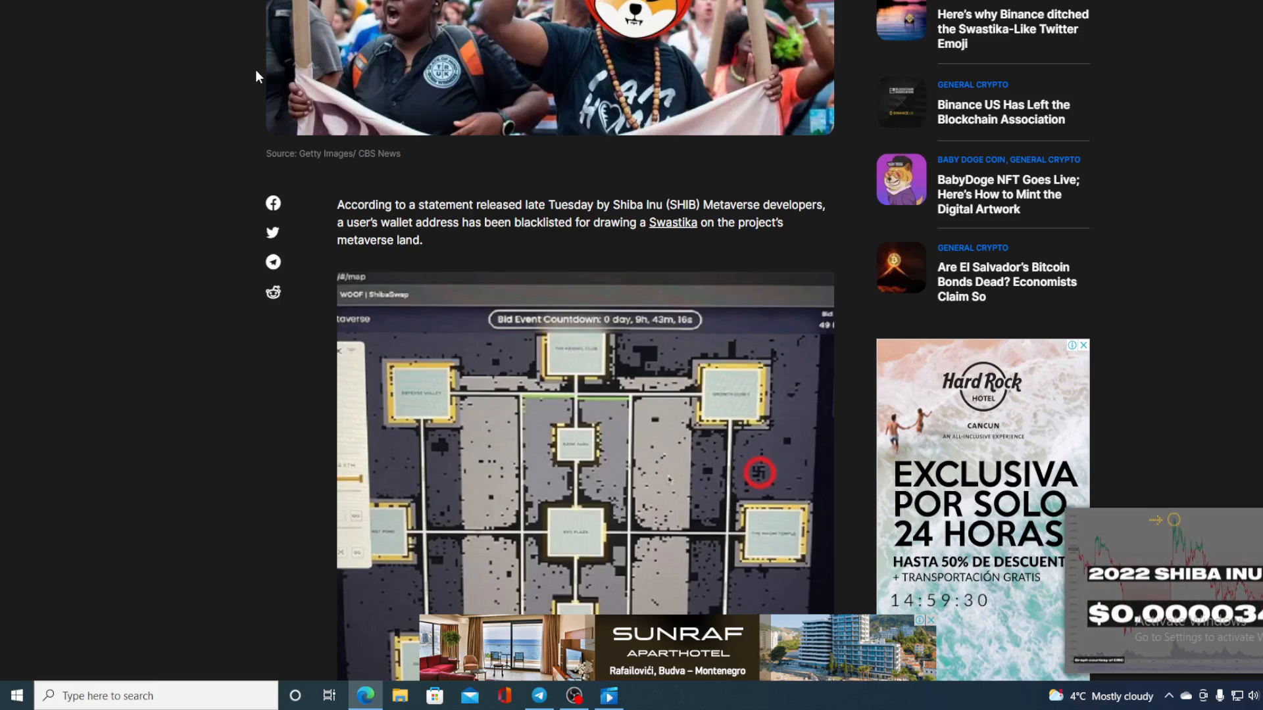
pyautogui.scroll(-3)
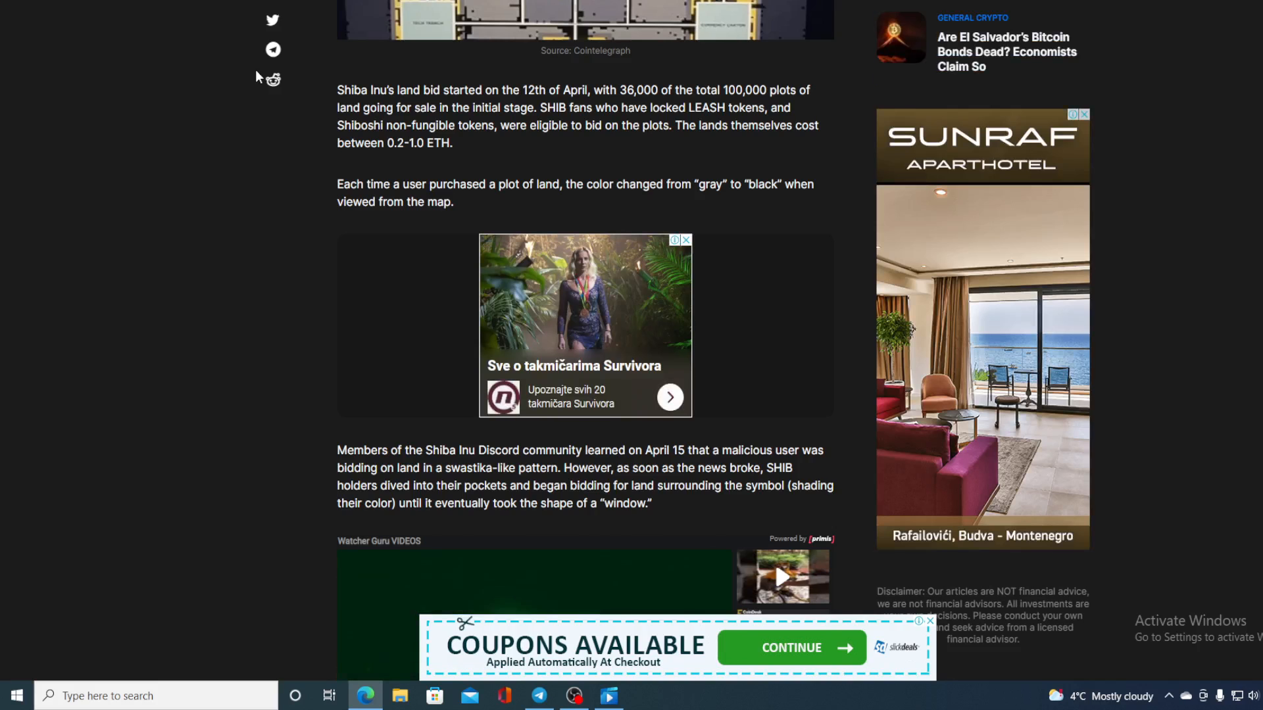
pyautogui.scroll(-3)
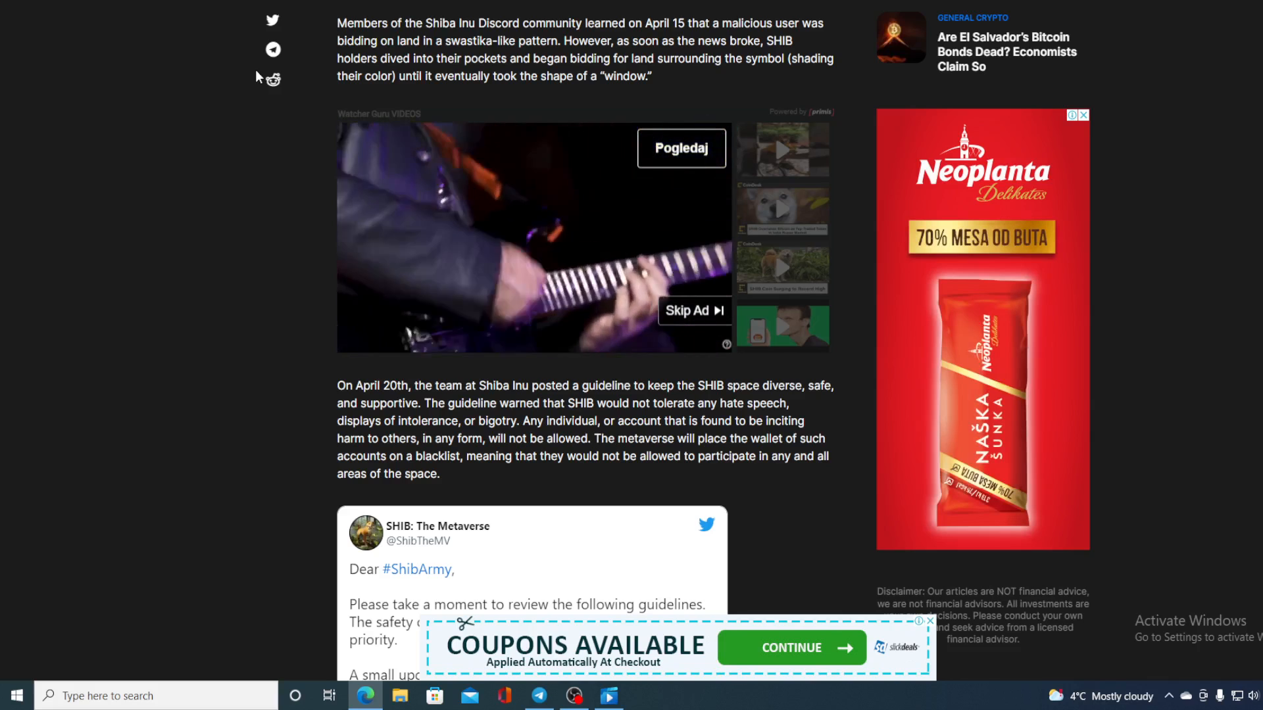
pyautogui.scroll(-3)
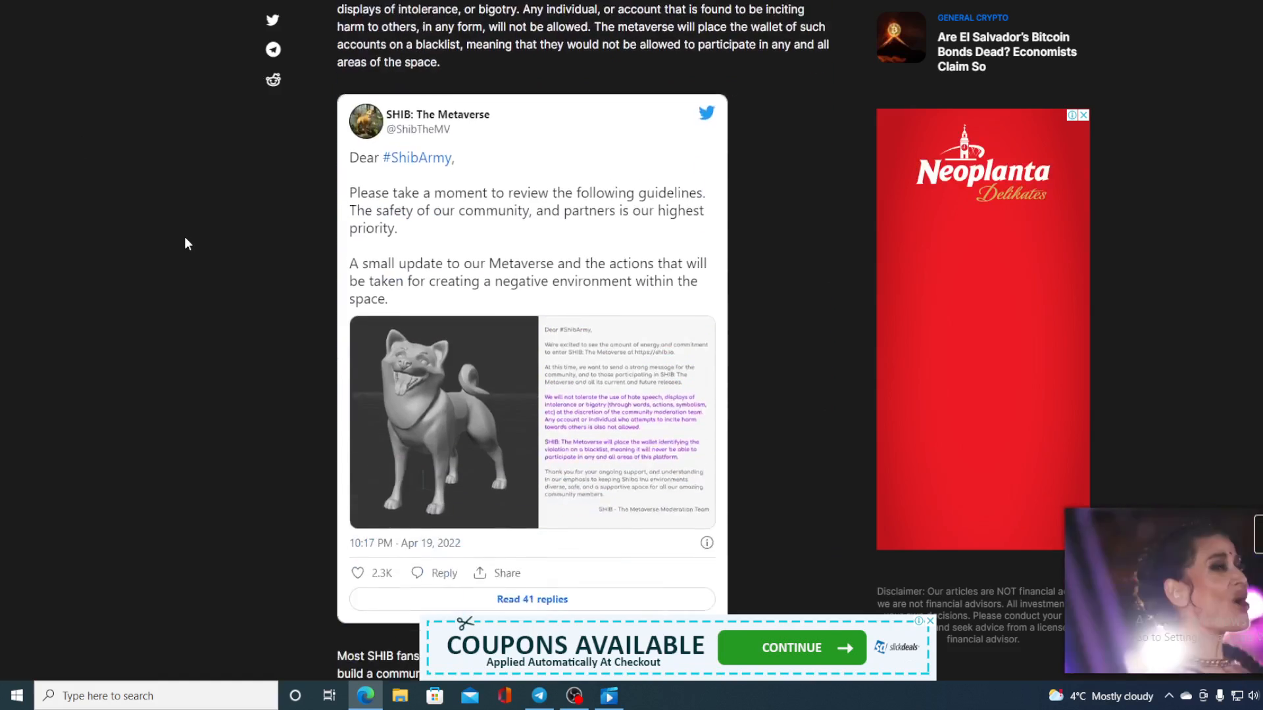
pyautogui.scroll(-3)
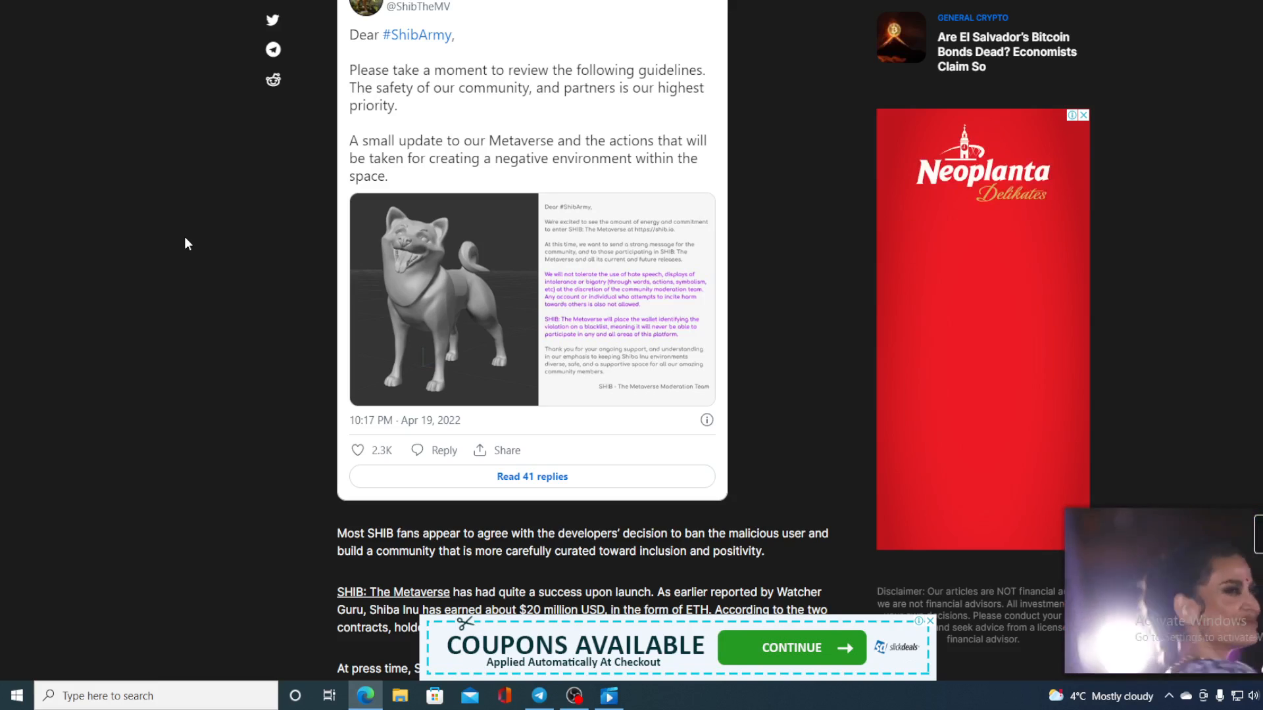
pyautogui.moveTo(266, 111)
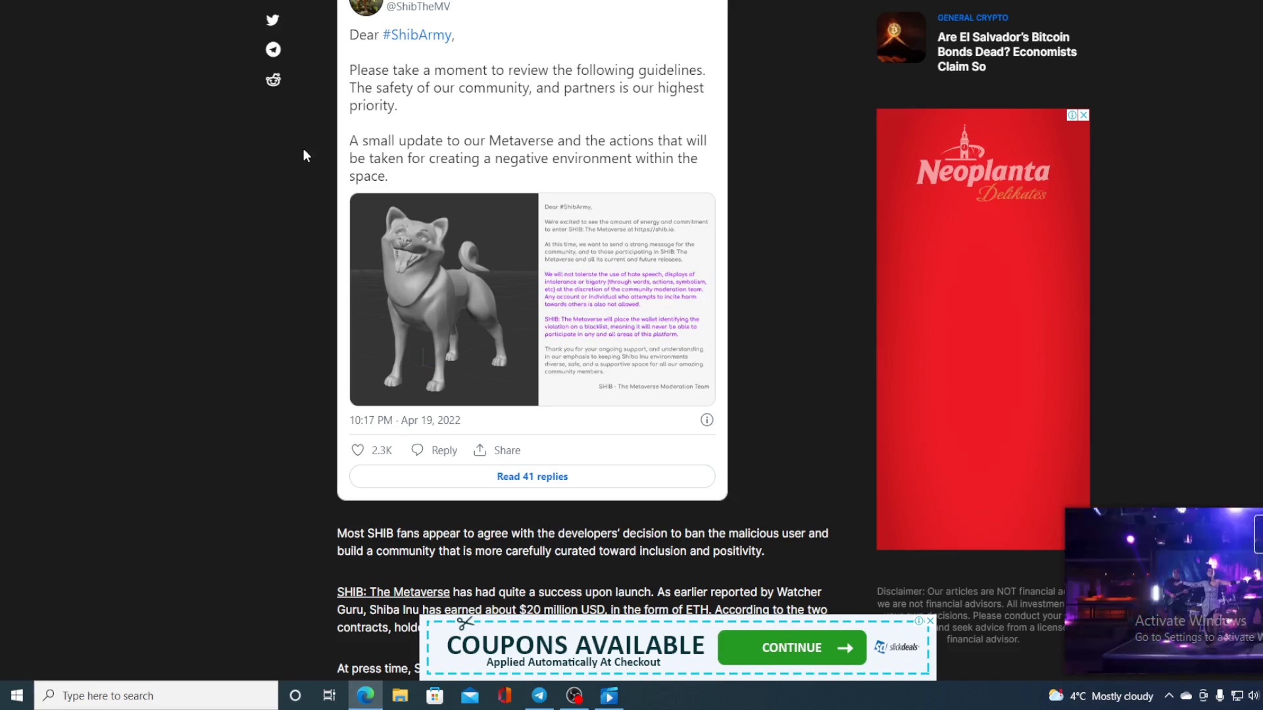
pyautogui.scroll(-3)
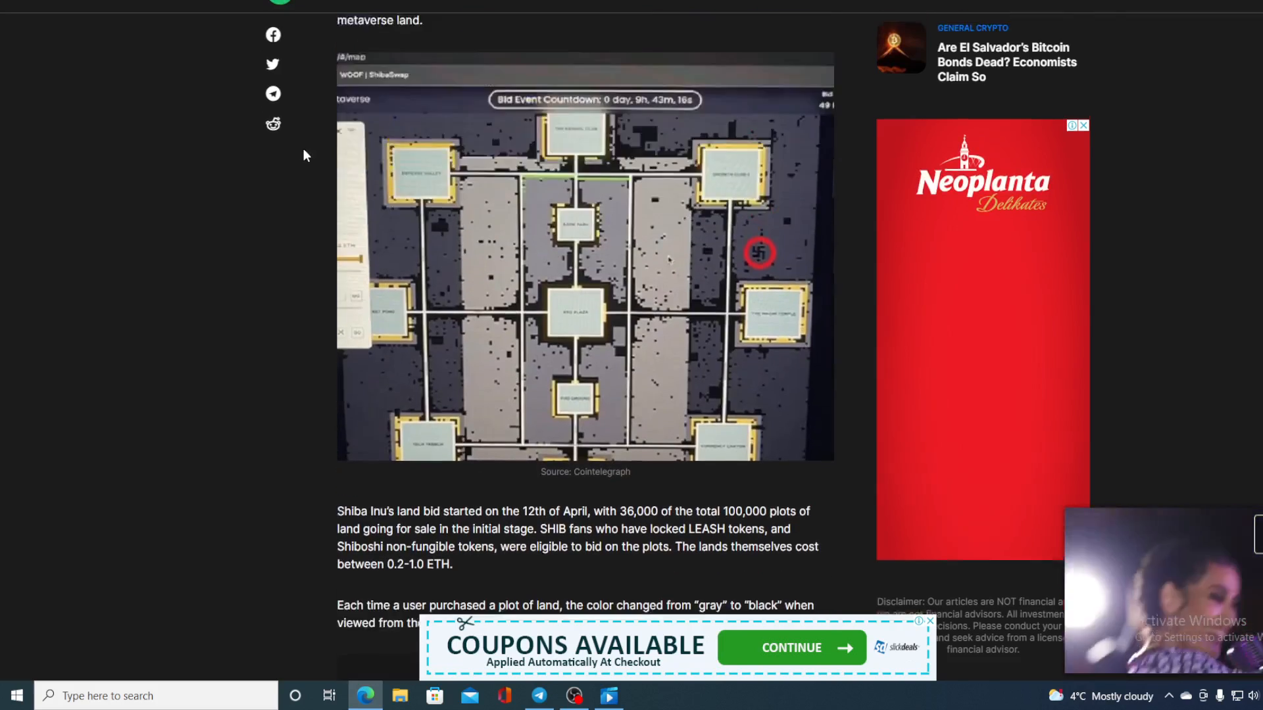
pyautogui.scroll(3)
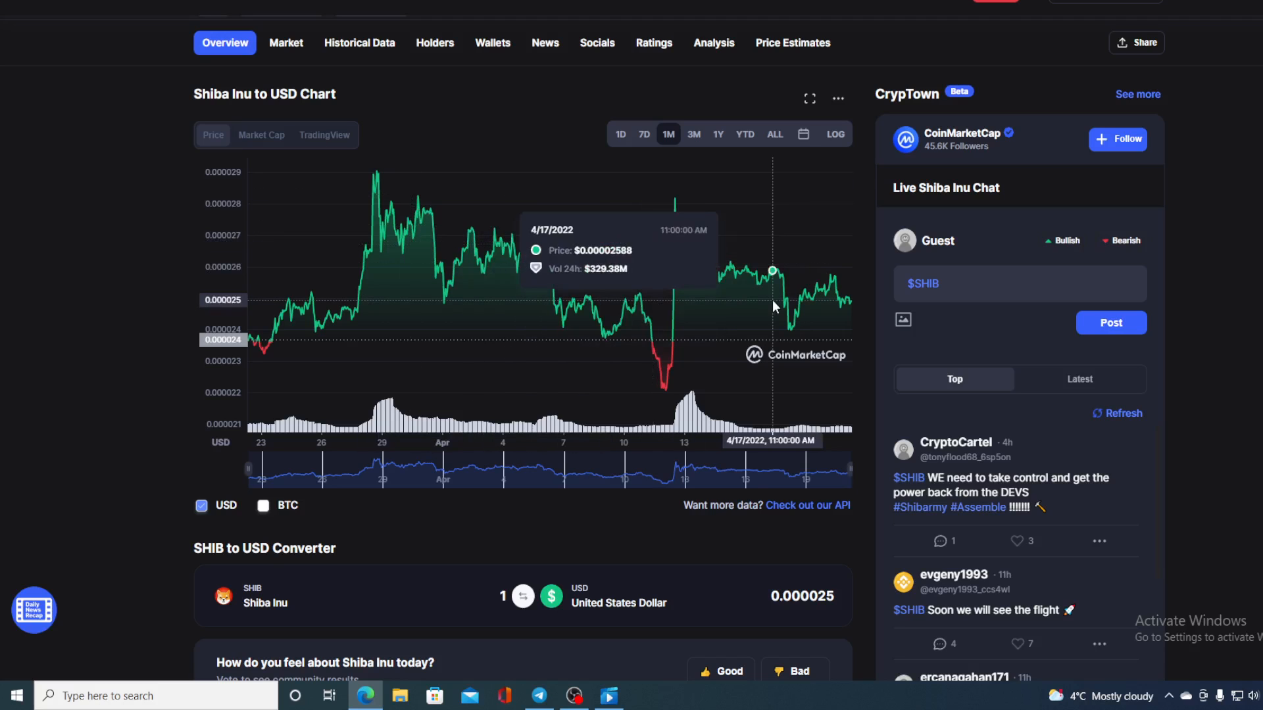
pyautogui.moveTo(796, 304)
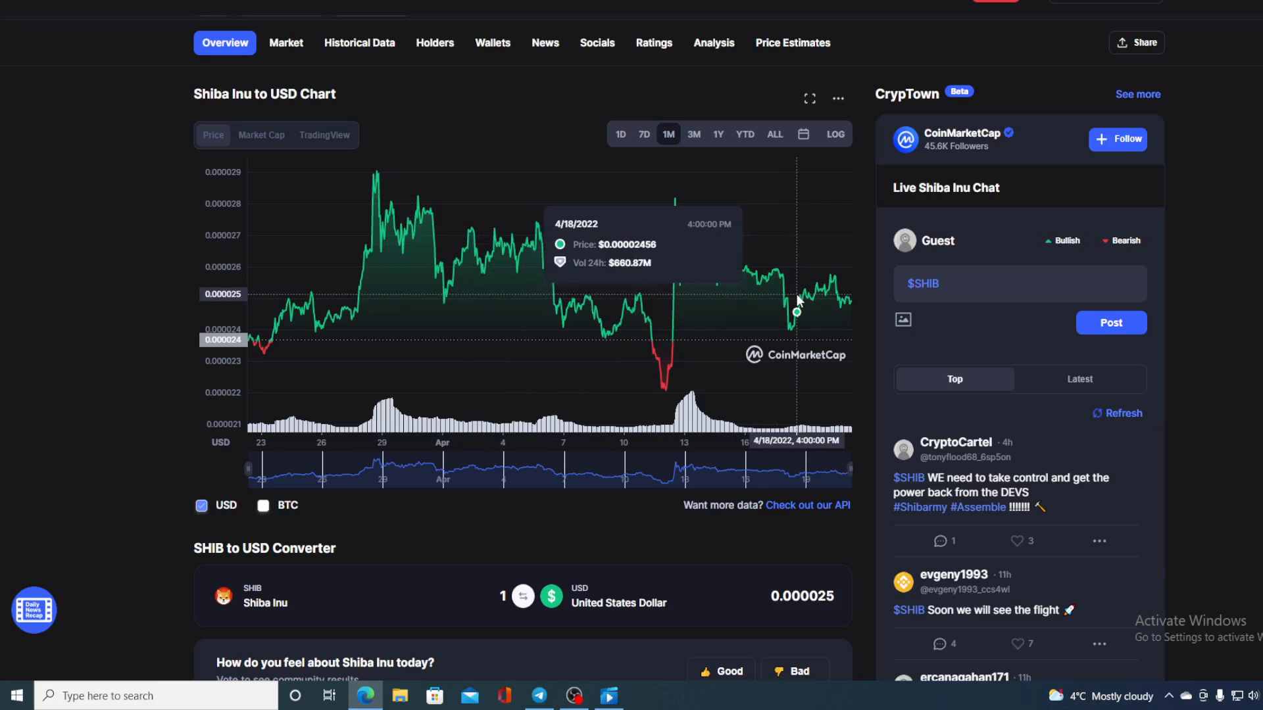
pyautogui.moveTo(846, 309)
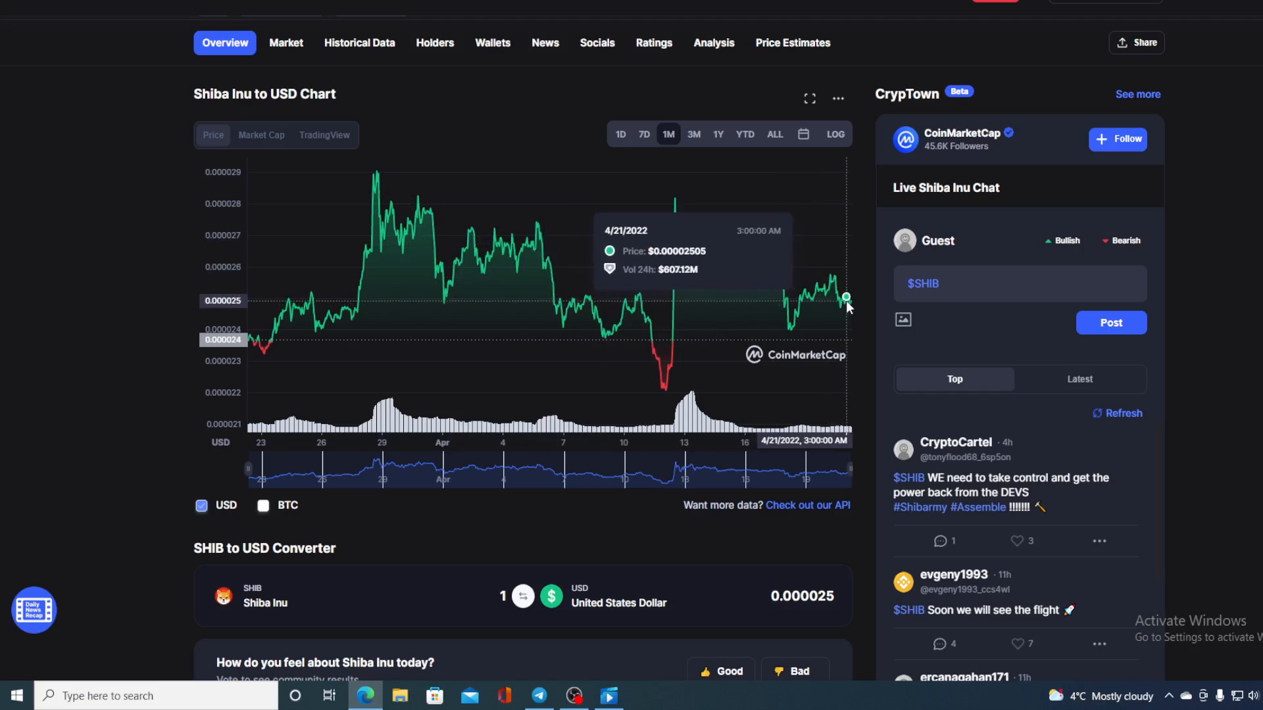
# Return the Shiba Inu chart to the 1D range, reading $0.00002479 at 9:14 AM
pyautogui.click(620, 133)
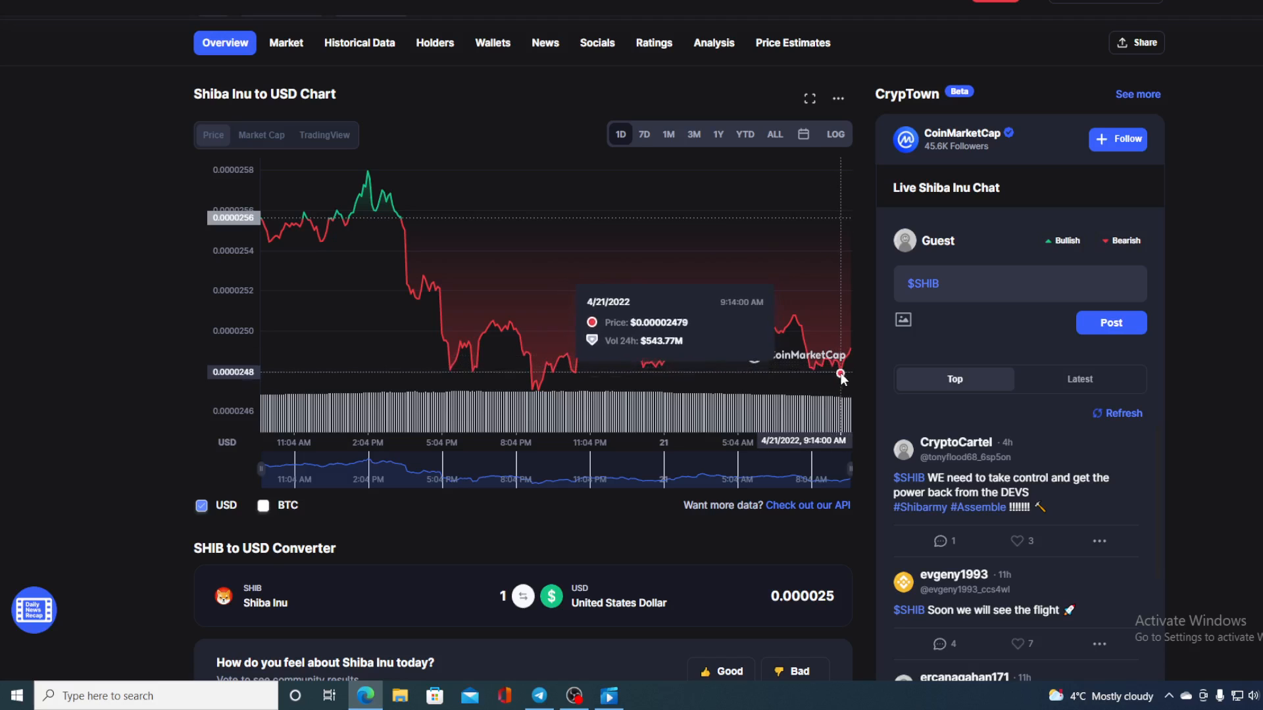
pyautogui.moveTo(851, 356)
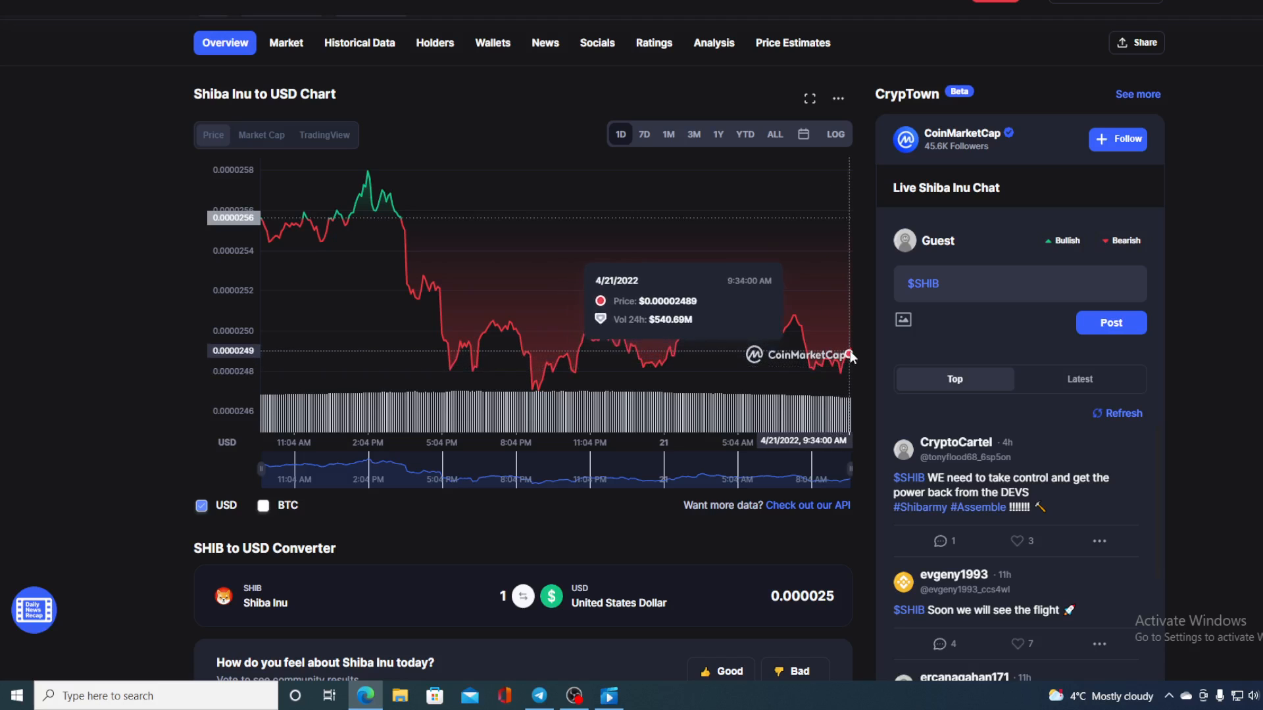
pyautogui.moveTo(854, 349)
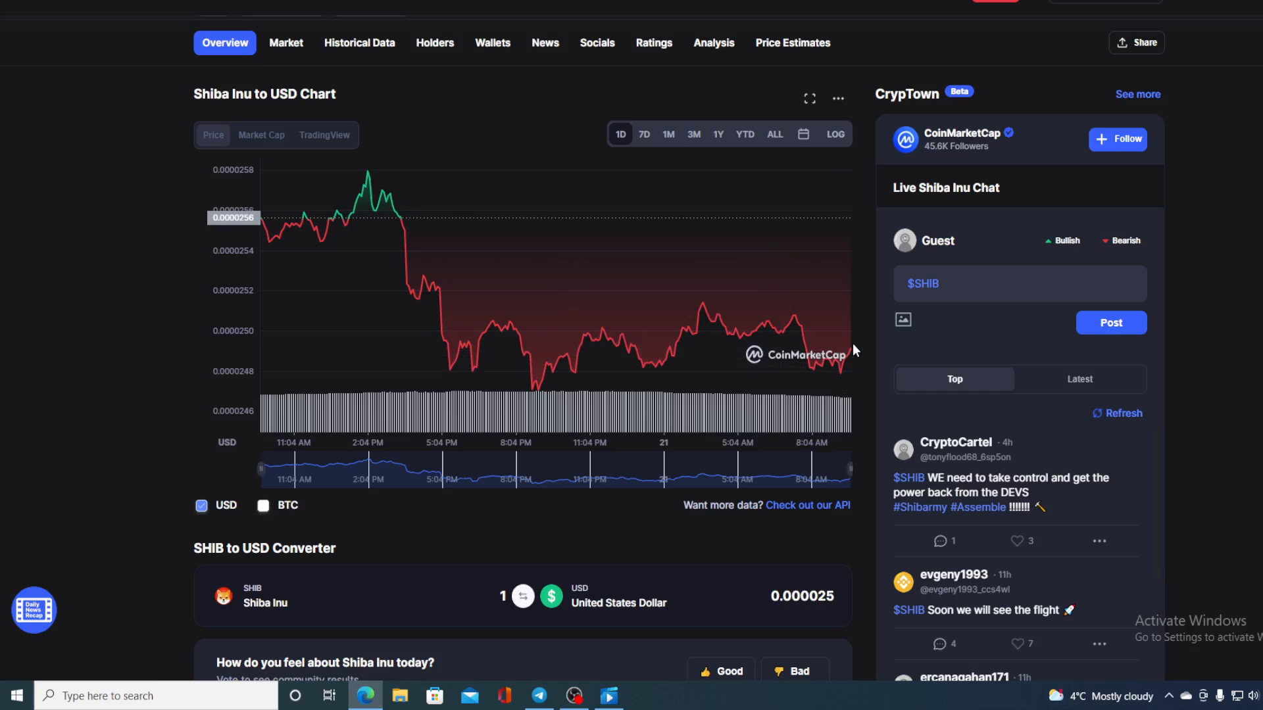